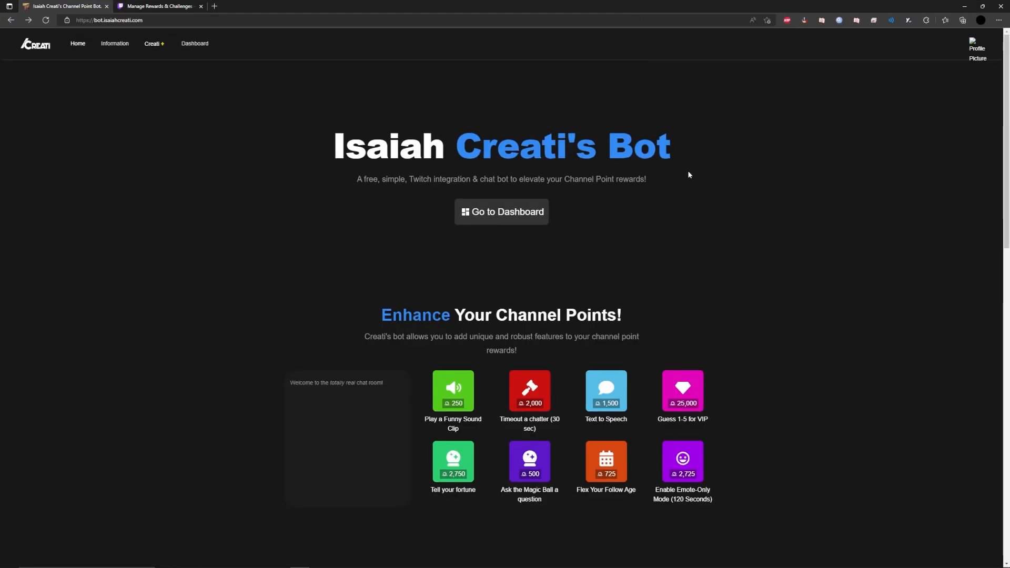
mouse_move(501, 212)
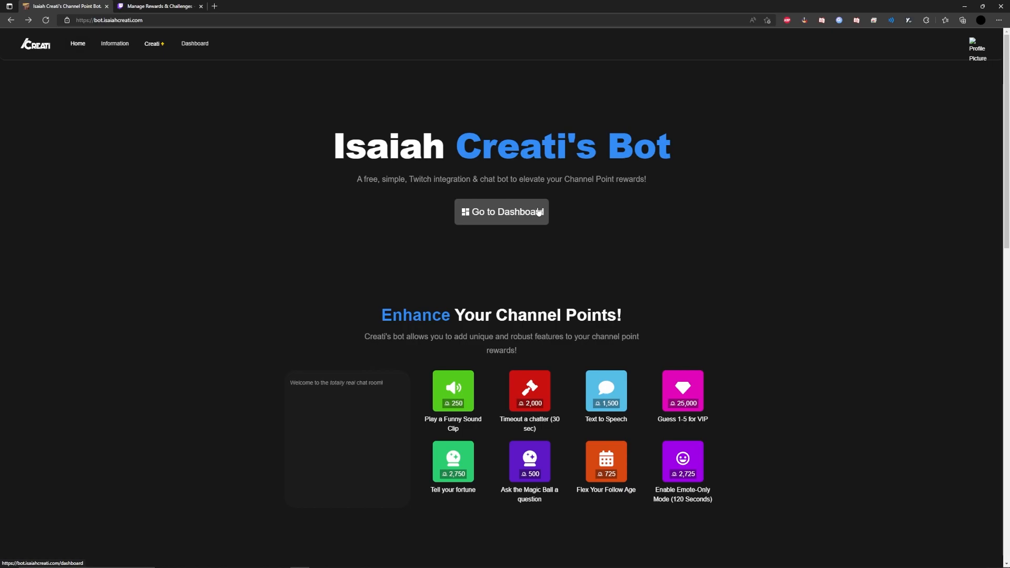
- Go to the bot dashboard and show the Channel Point Rewards list
click(501, 211)
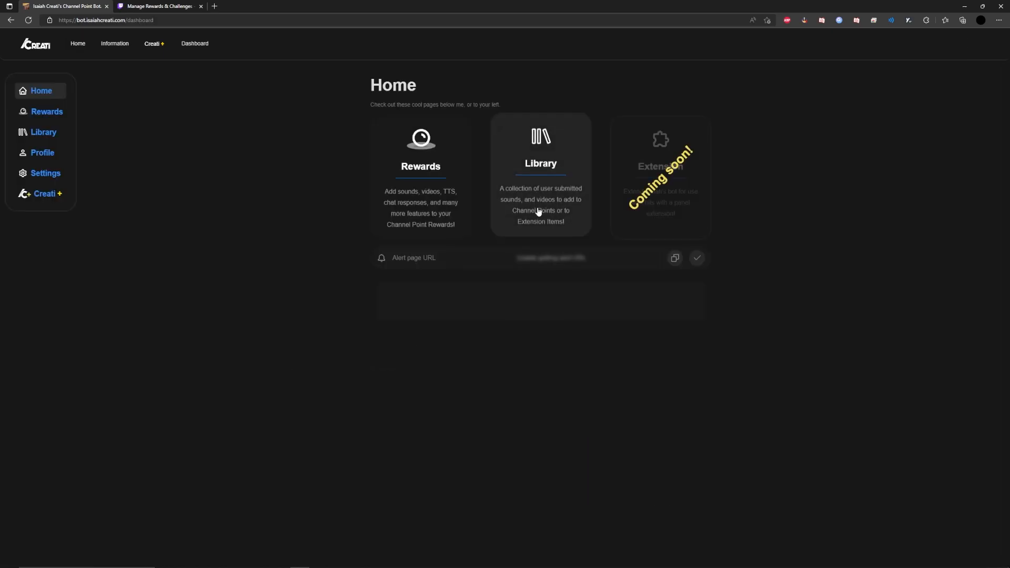
click(47, 111)
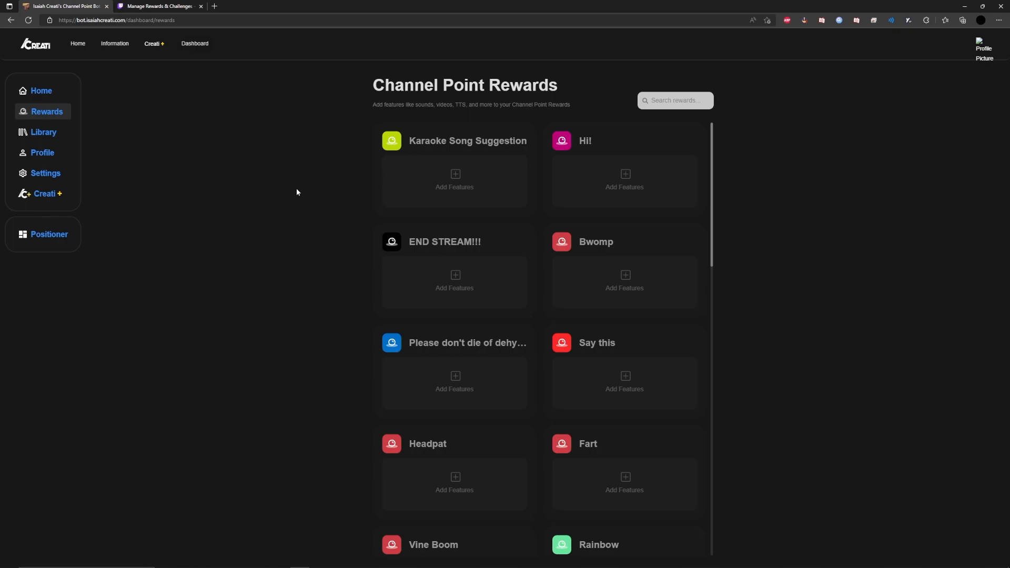
mouse_move(302, 233)
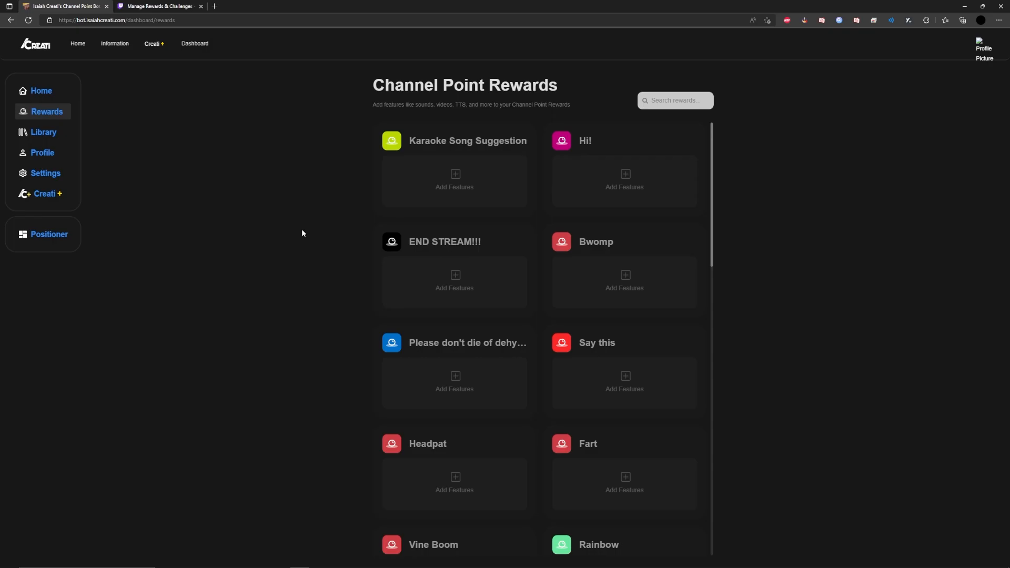
- Create a new reward titled 'TTS DEMO' with a test description
scroll(down, 3)
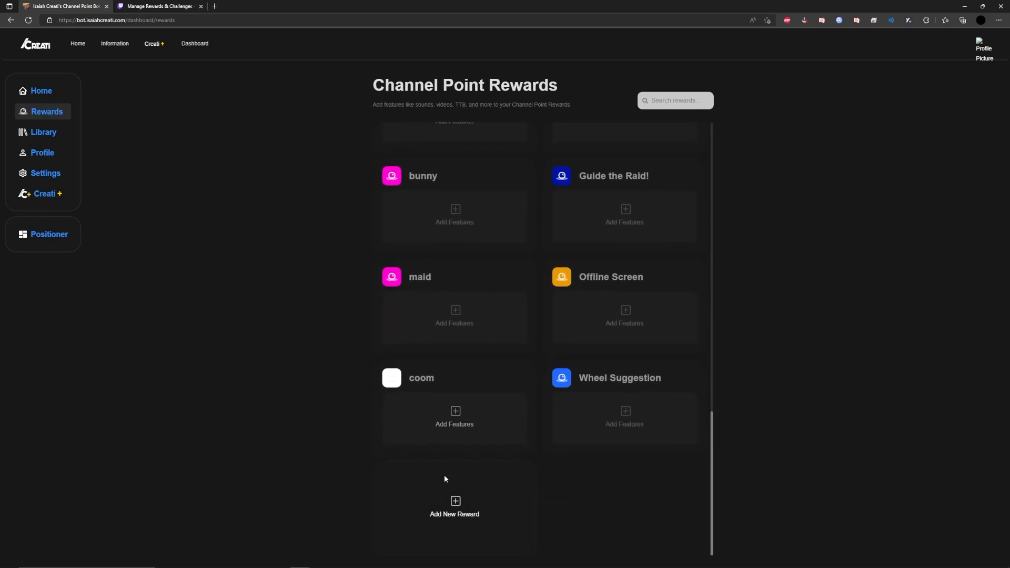
click(454, 506)
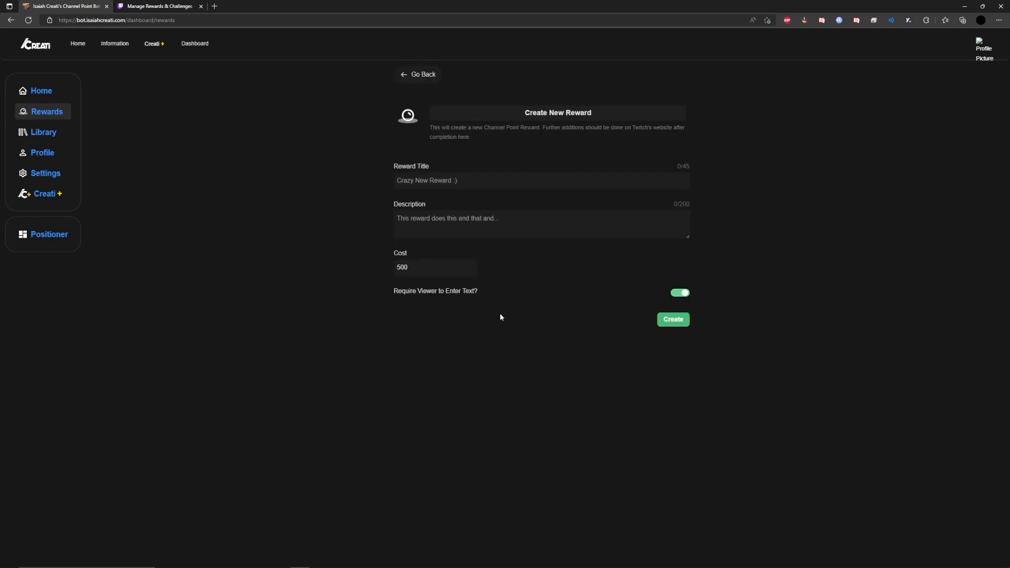
click(540, 180)
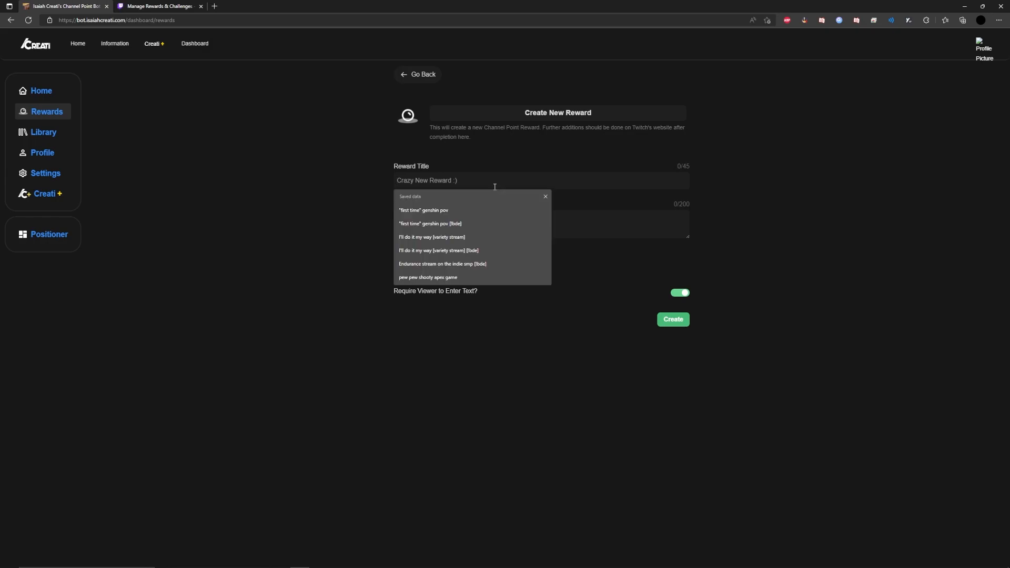
text(TTS DE)
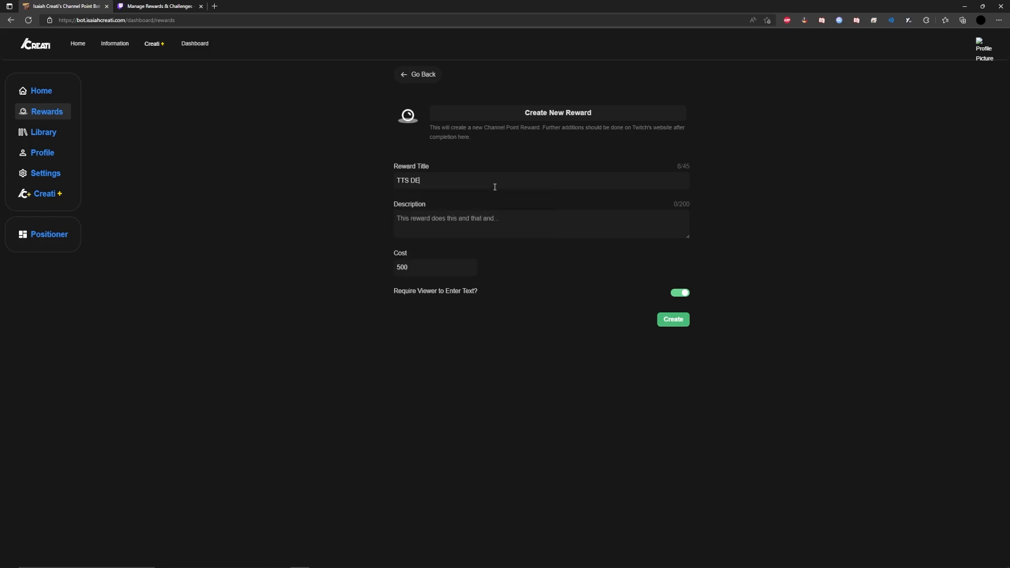
text(MO)
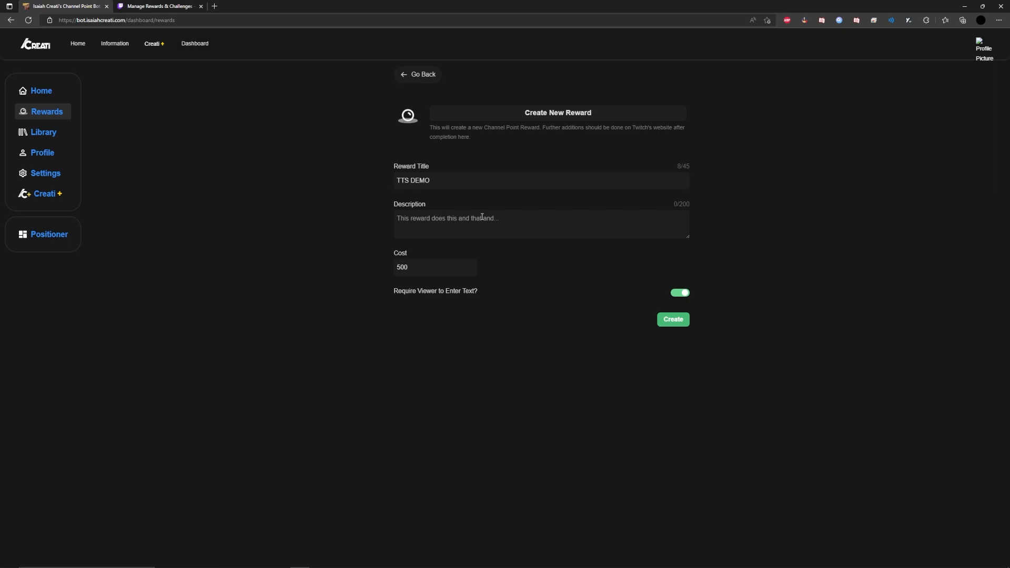
text(test)
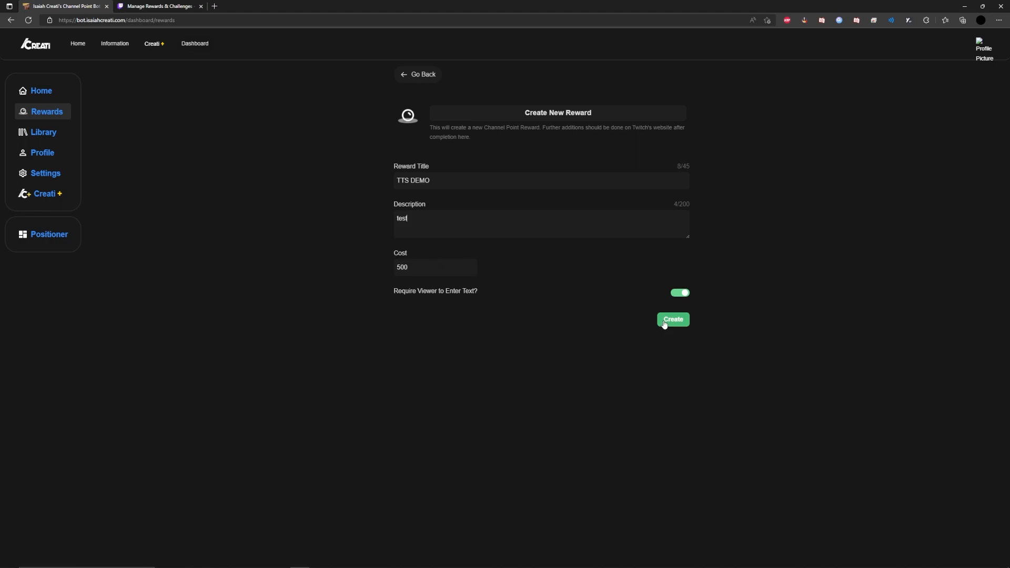
click(672, 319)
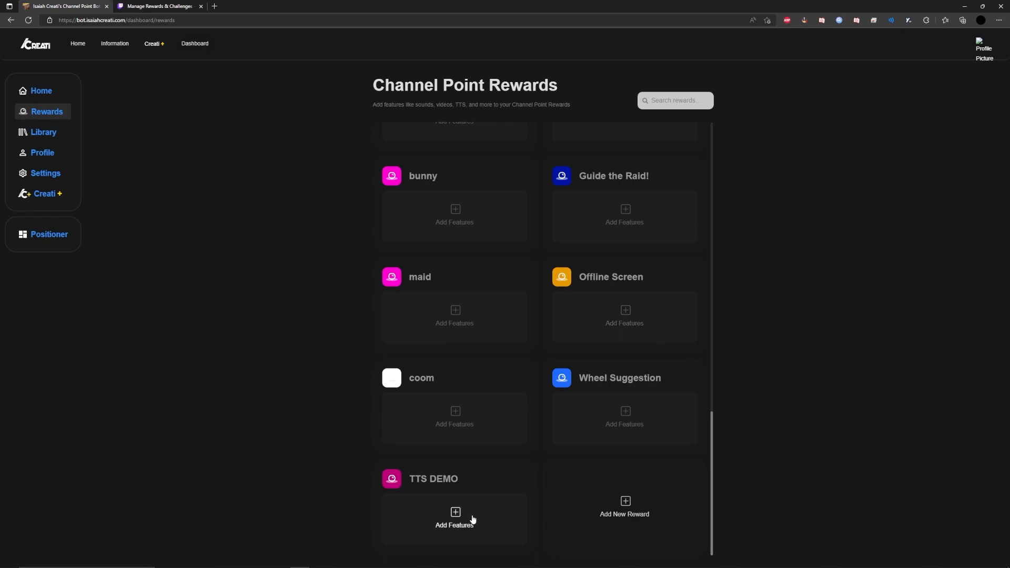
- Add a Text-to-Speech feature to TTS DEMO with voice Brian, volume 50, limit 450
click(455, 517)
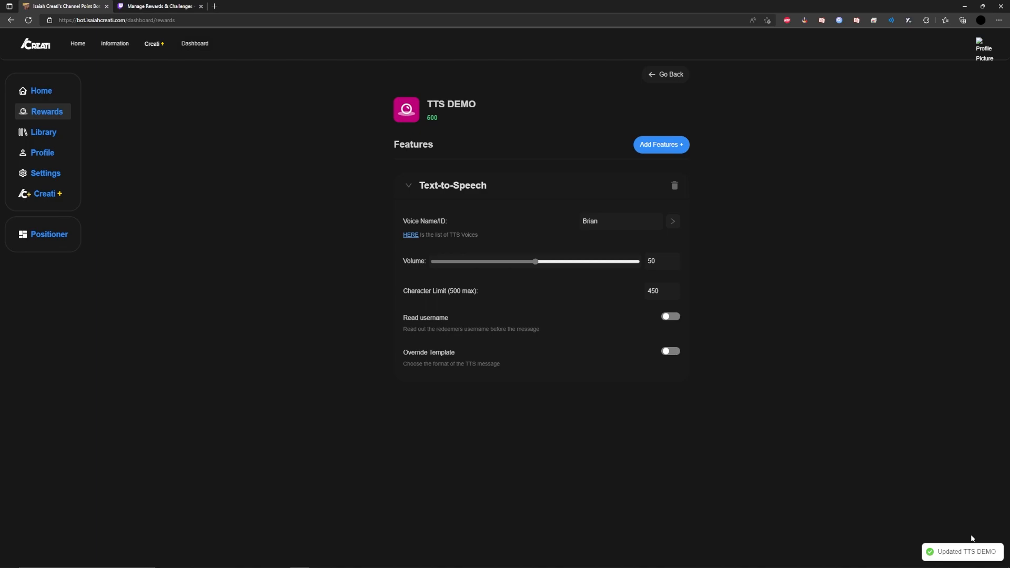
mouse_move(42, 152)
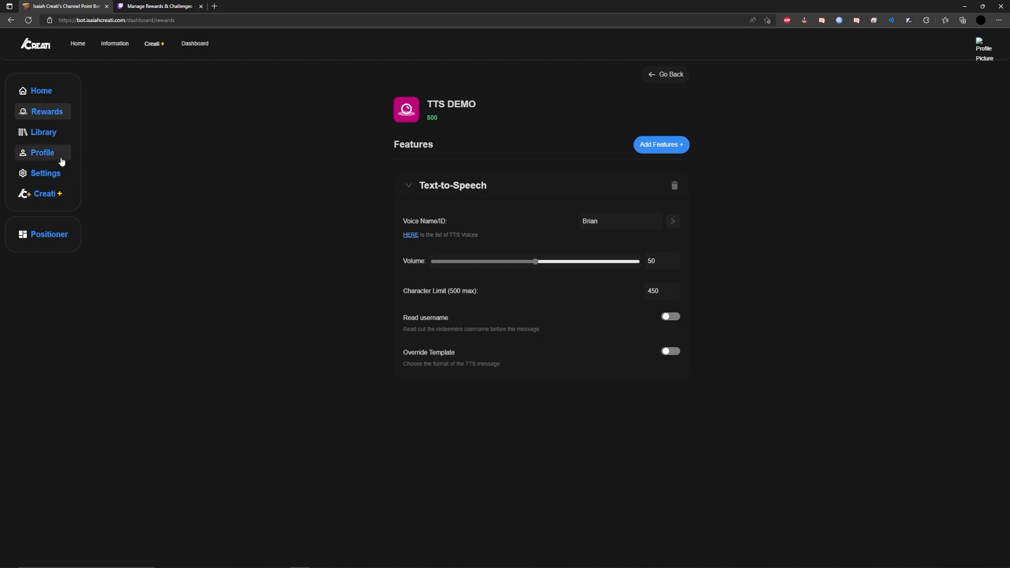
- Copy the Alert page URL from the bot's Profile page
click(42, 152)
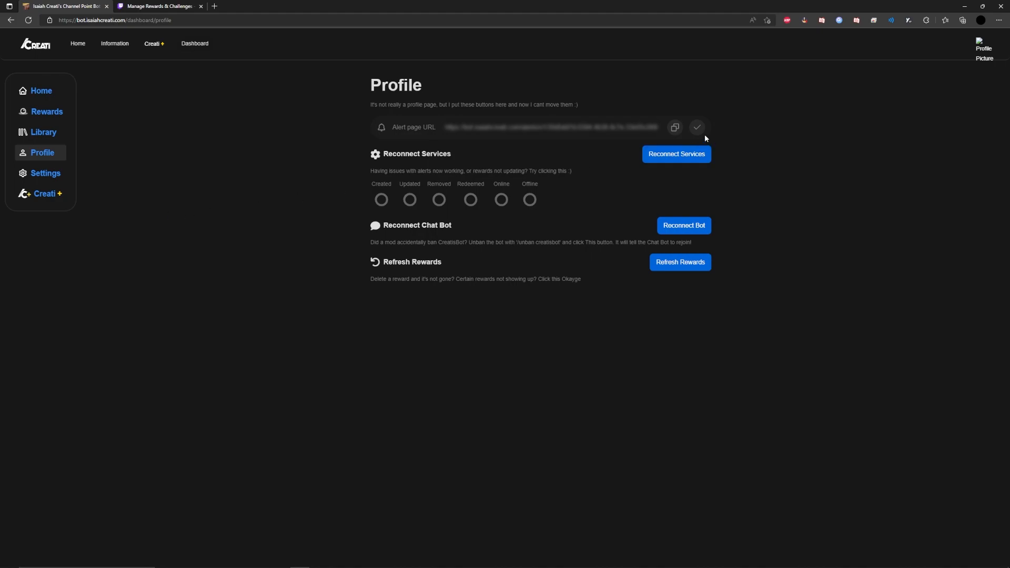
click(673, 127)
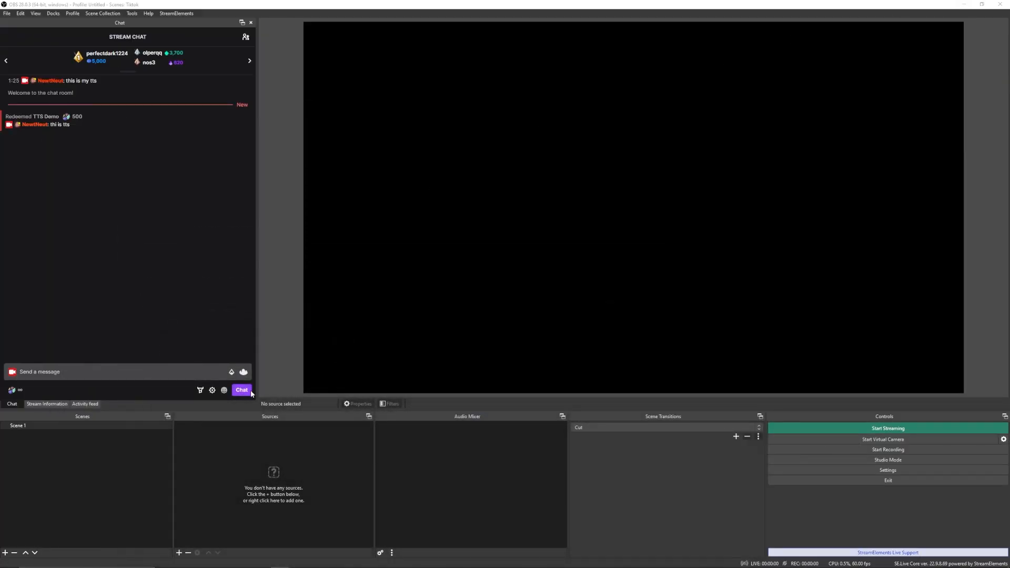
- Add a Browser source with the alert page URL and audio controlled via OBS
click(179, 553)
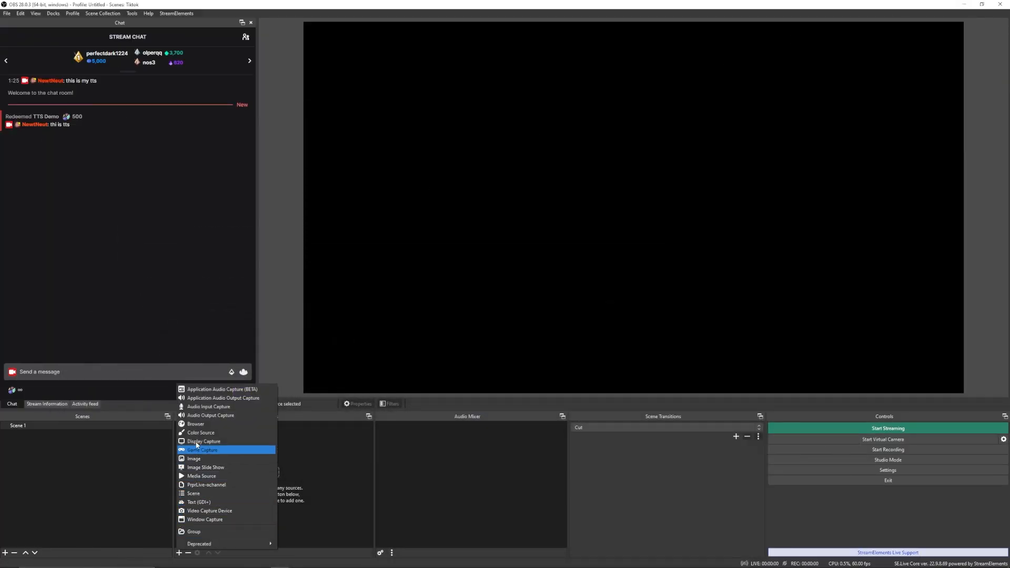
click(196, 424)
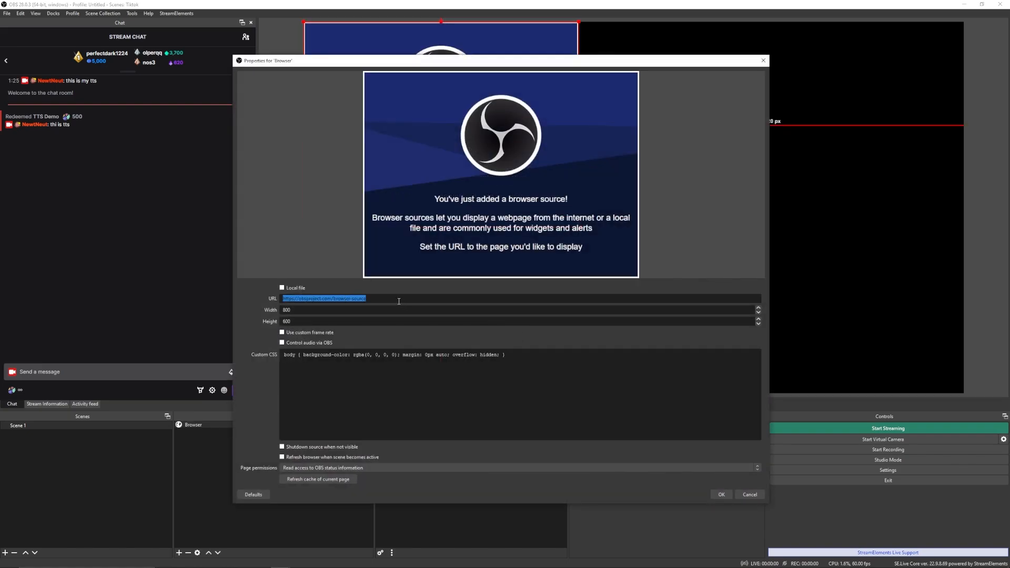
key(delete)
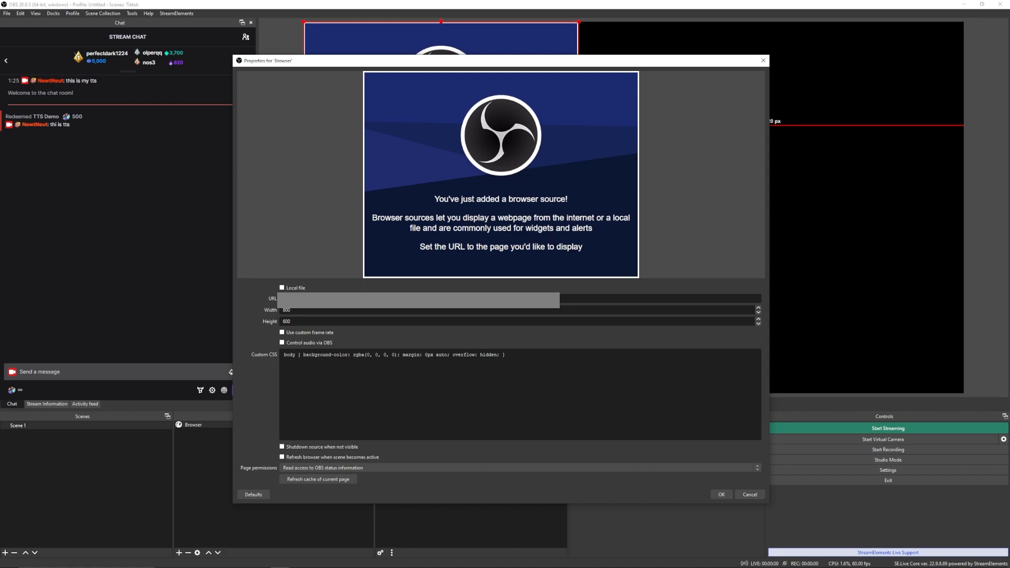
mouse_move(282, 342)
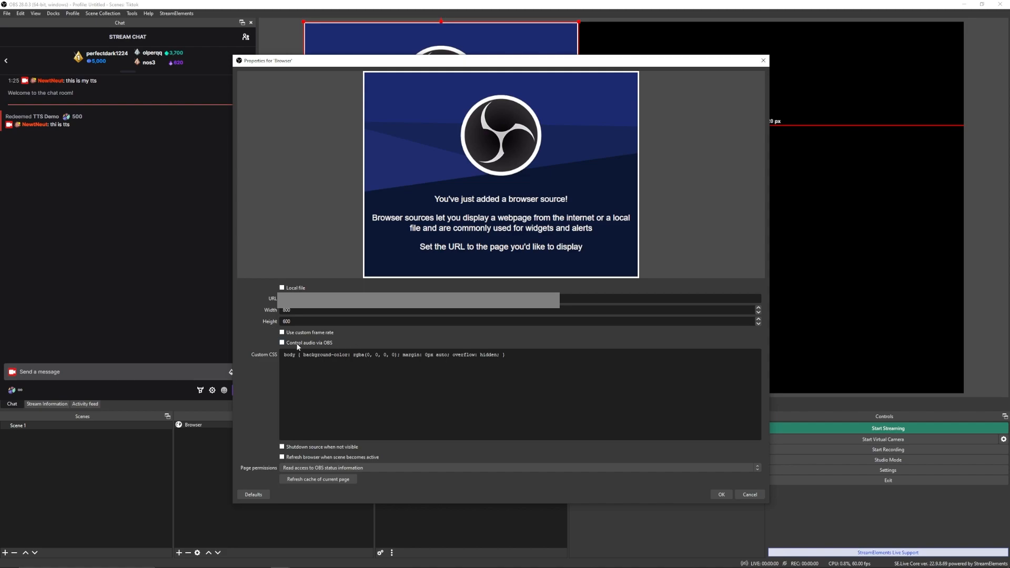
click(282, 342)
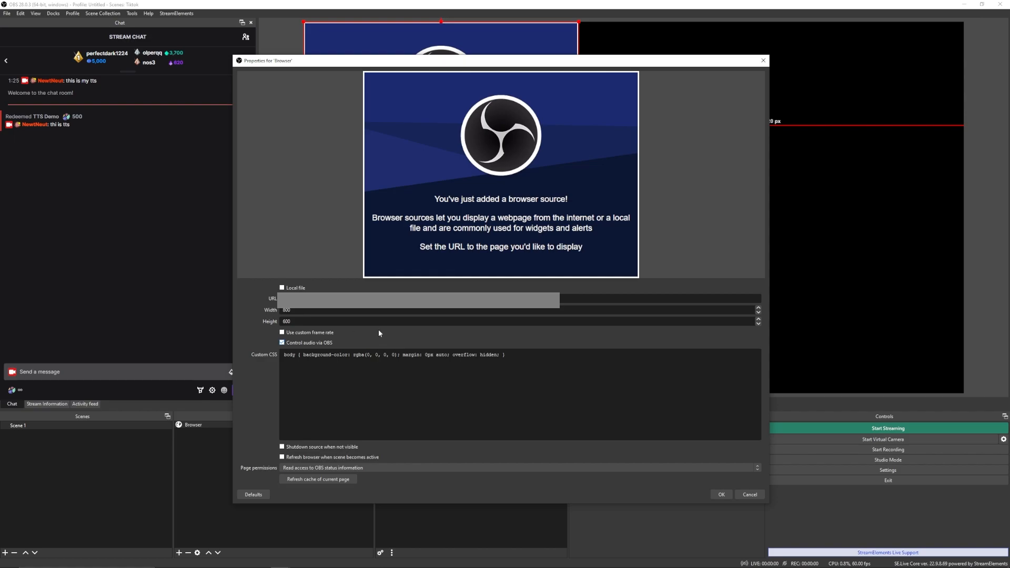
click(720, 494)
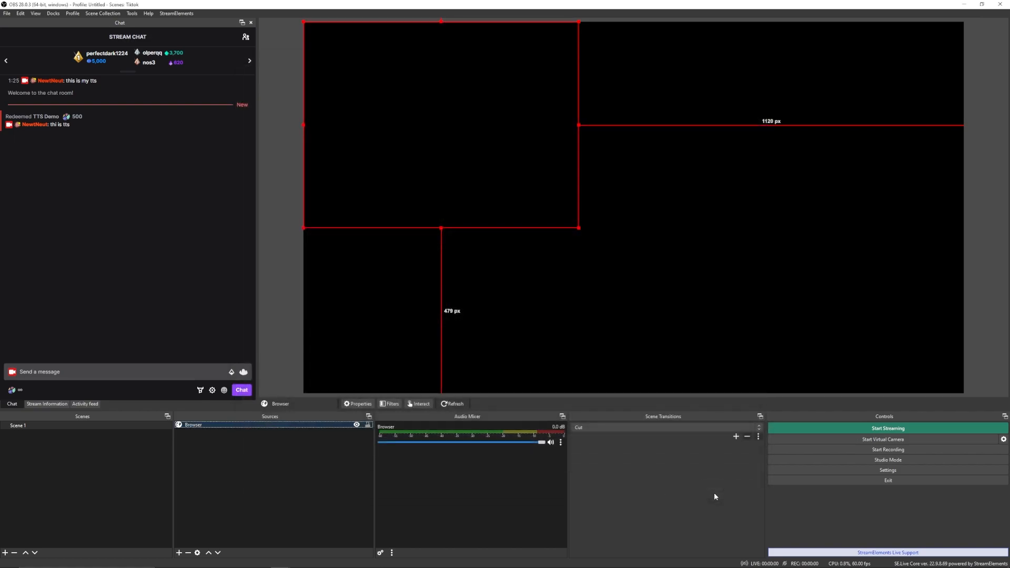
mouse_move(380, 553)
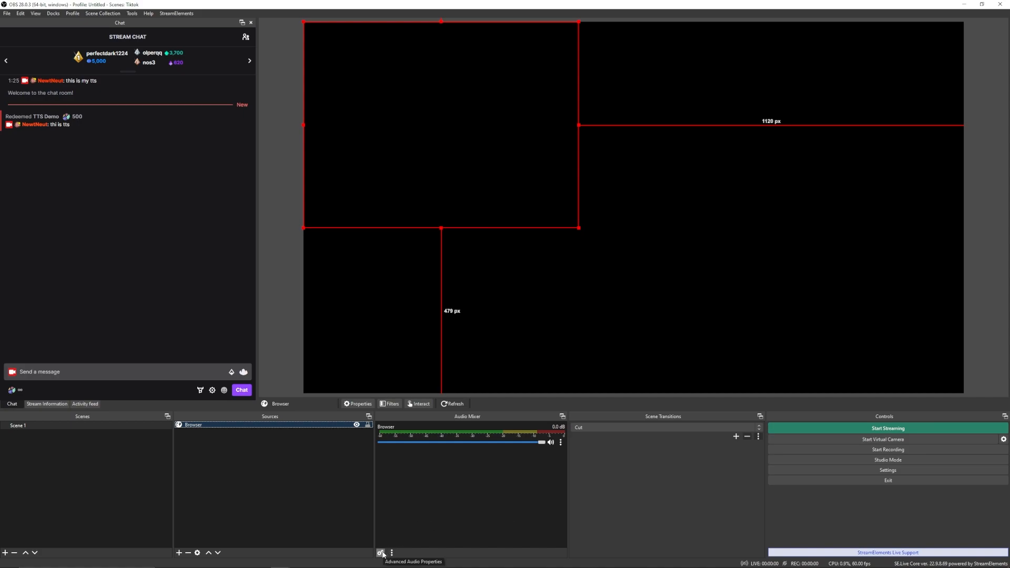
- Set the Browser source's Audio Monitoring to Monitor and Output in Advanced Audio Properties
click(380, 552)
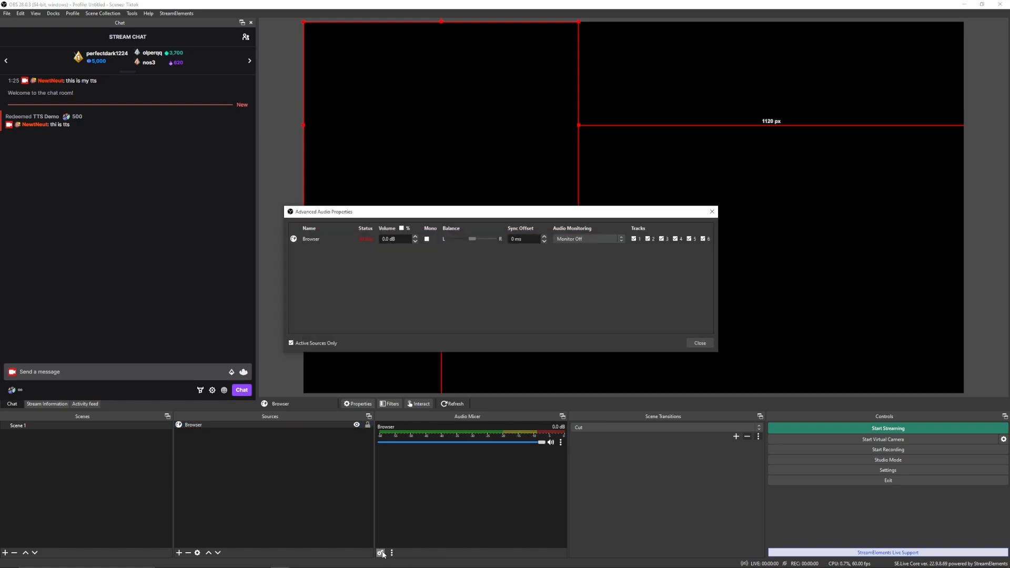
click(586, 239)
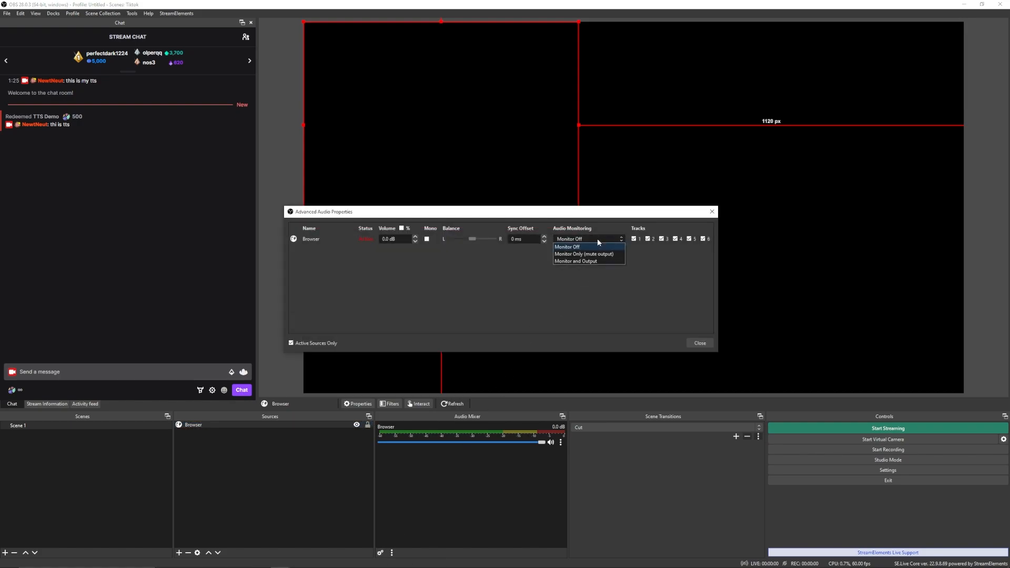
click(576, 261)
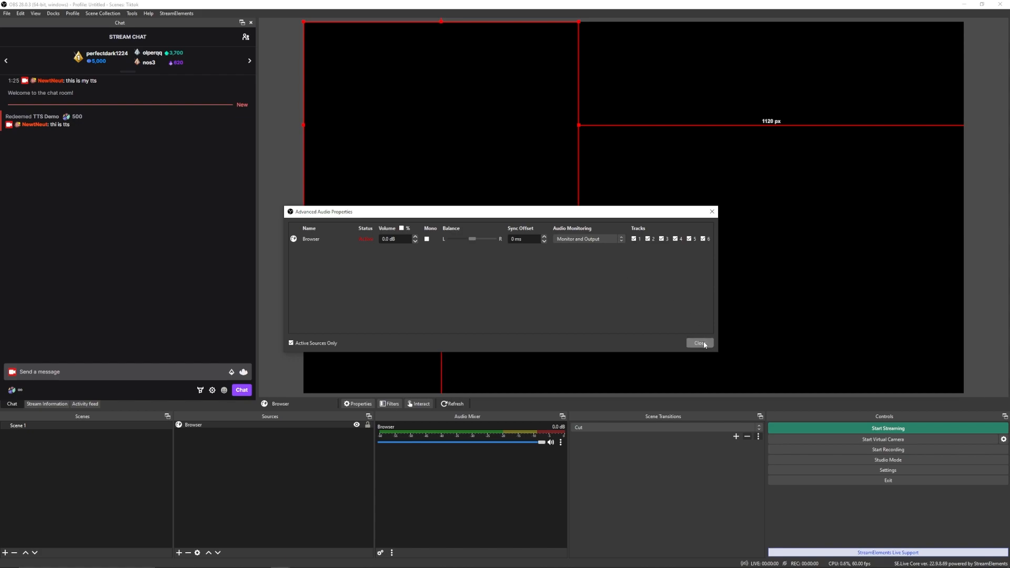
click(698, 343)
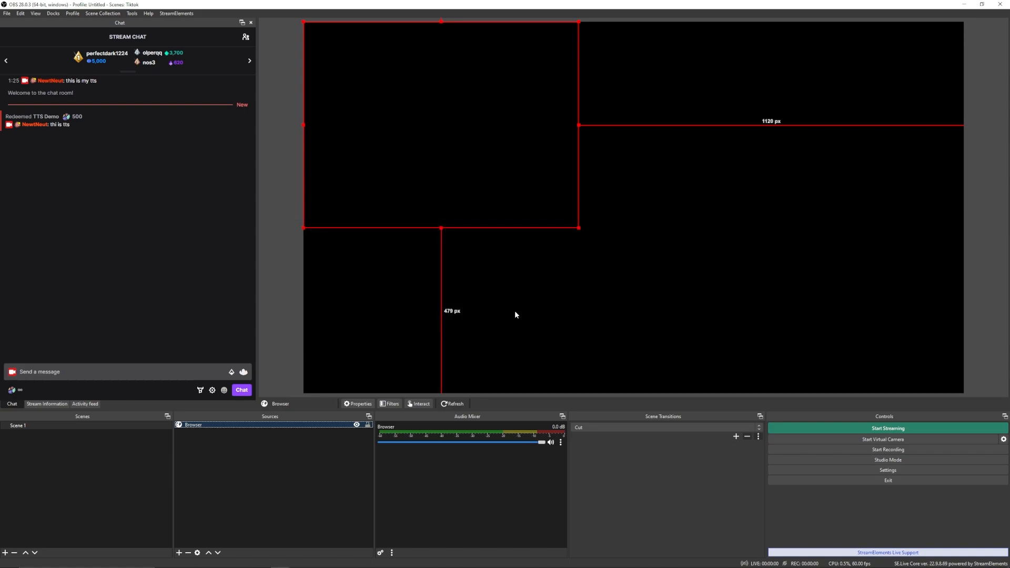
mouse_move(538, 358)
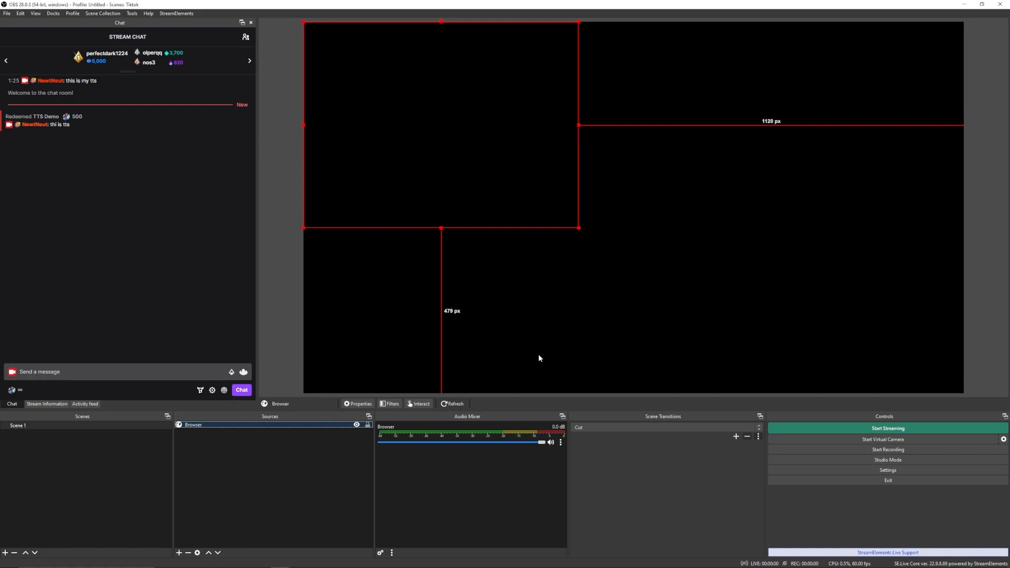
mouse_move(922, 417)
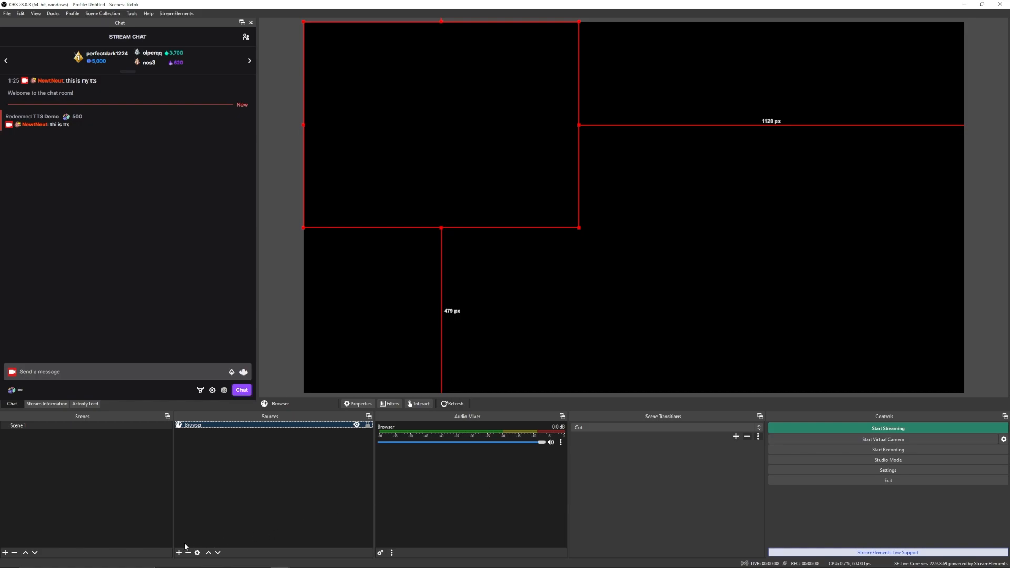
- Add an Image source 'TTS ON' loading newtneut open.png
click(179, 552)
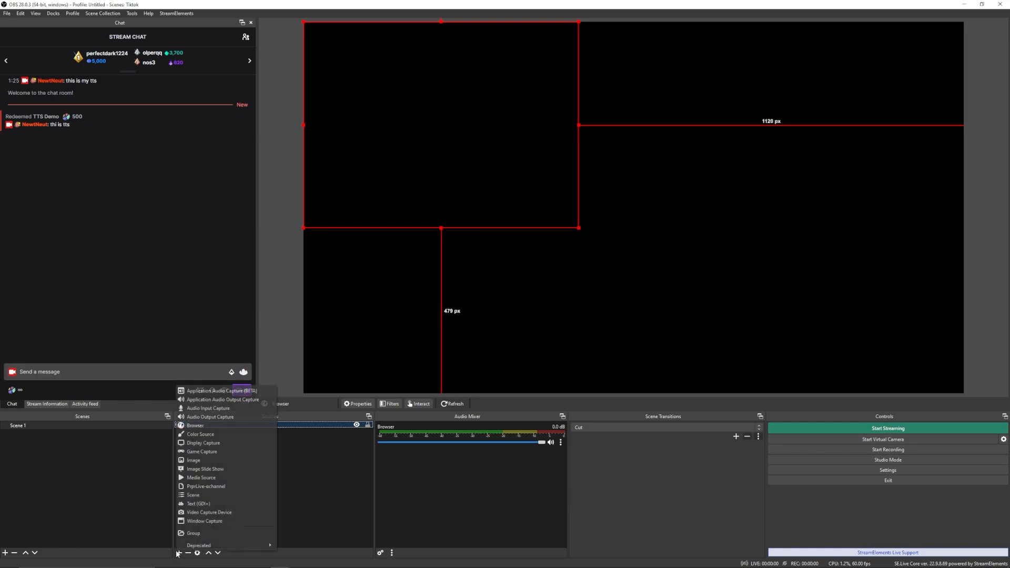
mouse_move(194, 459)
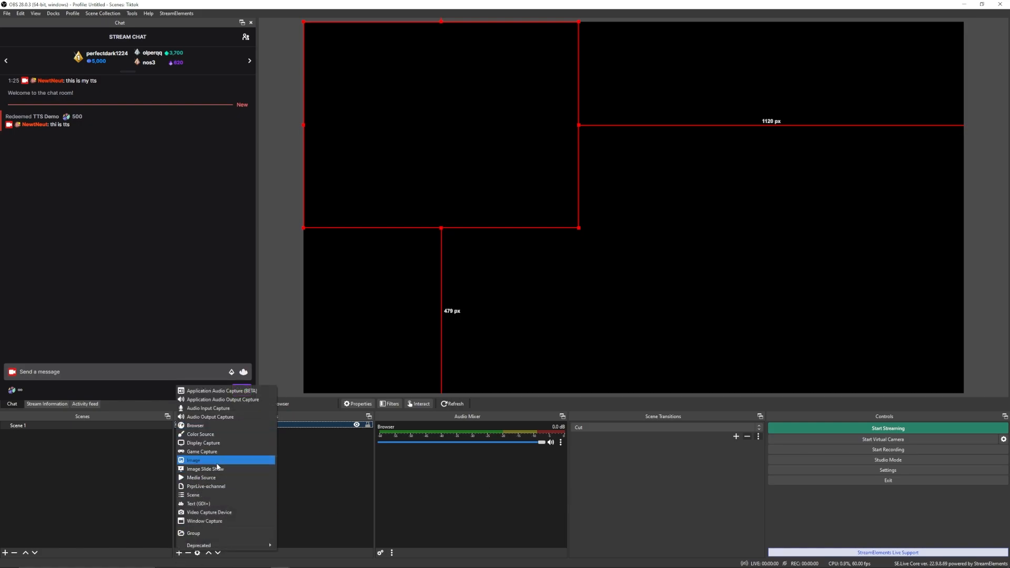
click(194, 460)
text(TTS ON)
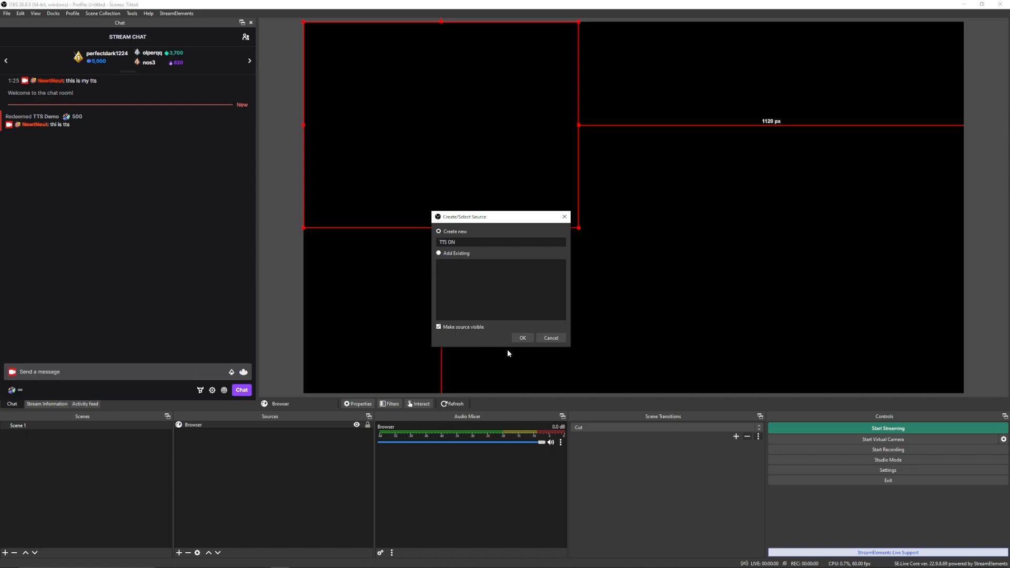
click(523, 338)
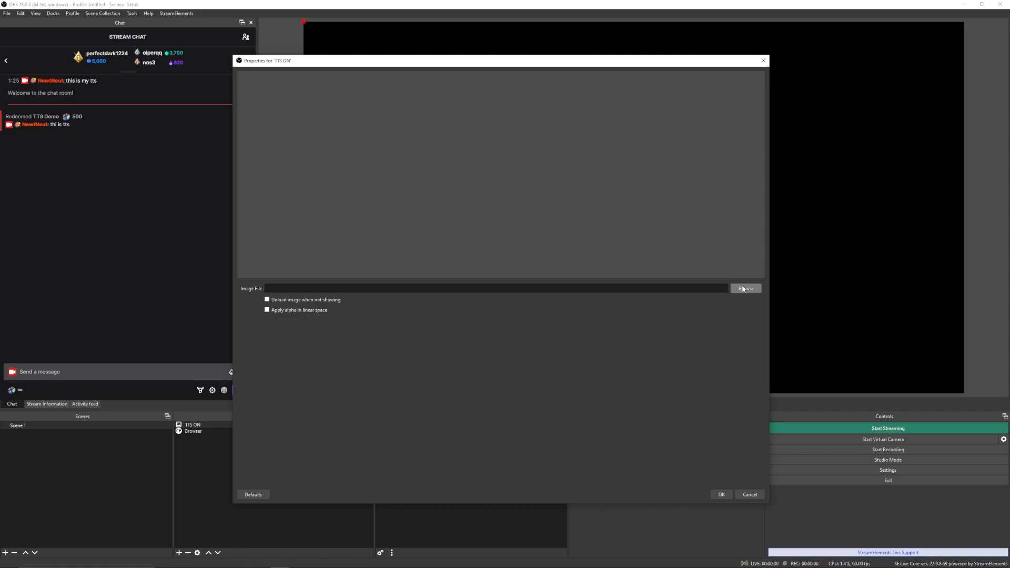
click(745, 289)
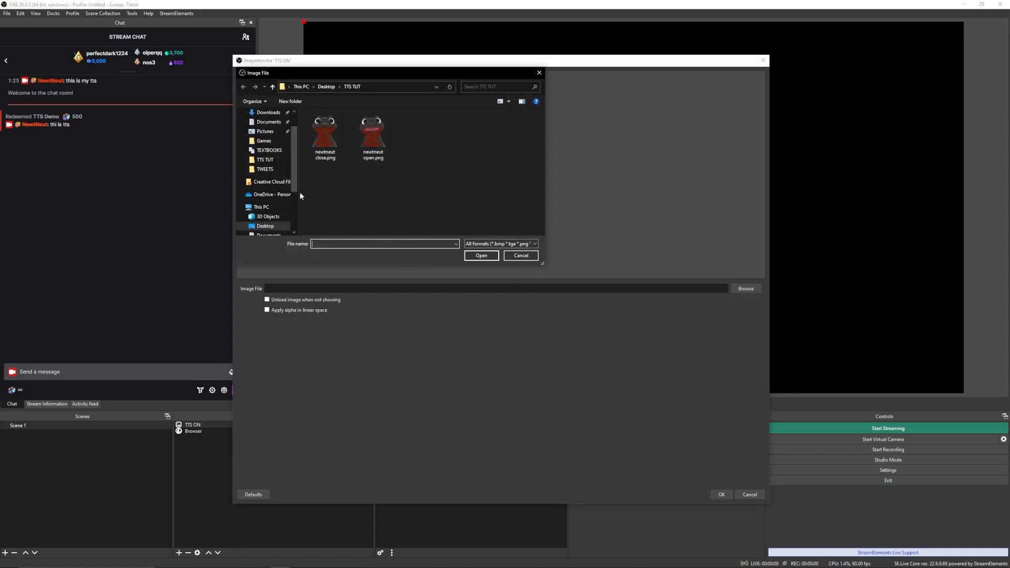
mouse_move(380, 183)
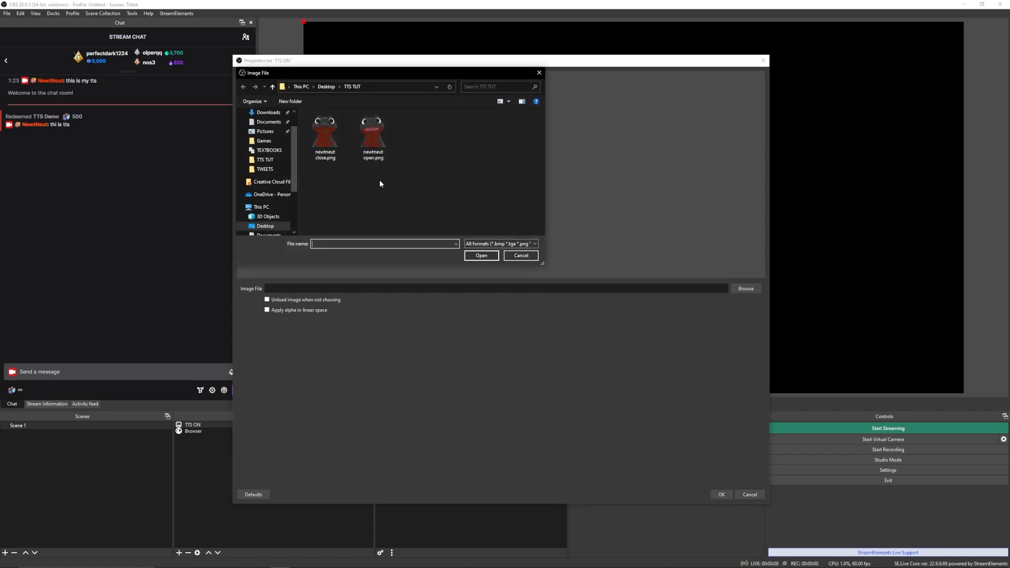
click(373, 133)
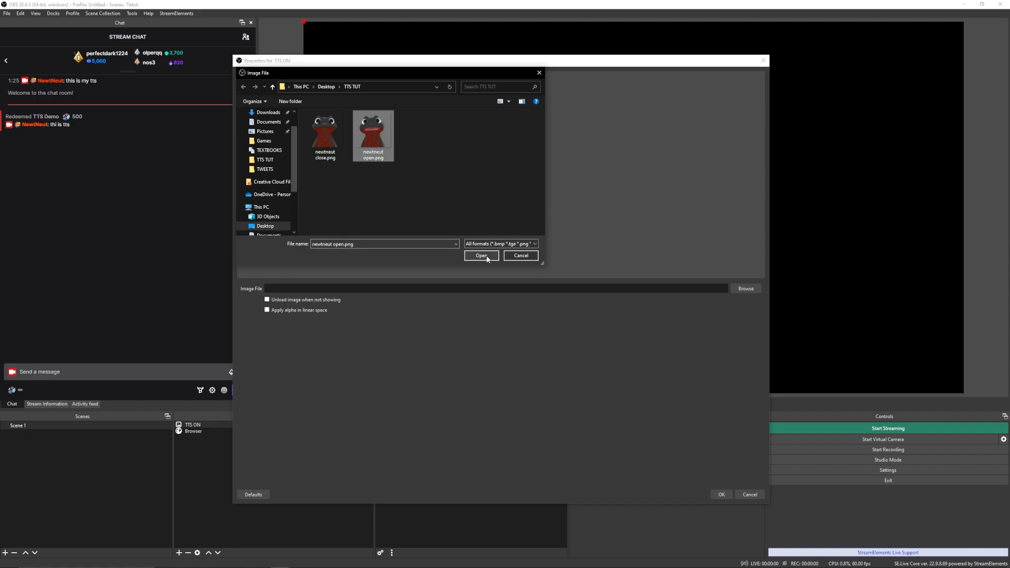
click(480, 256)
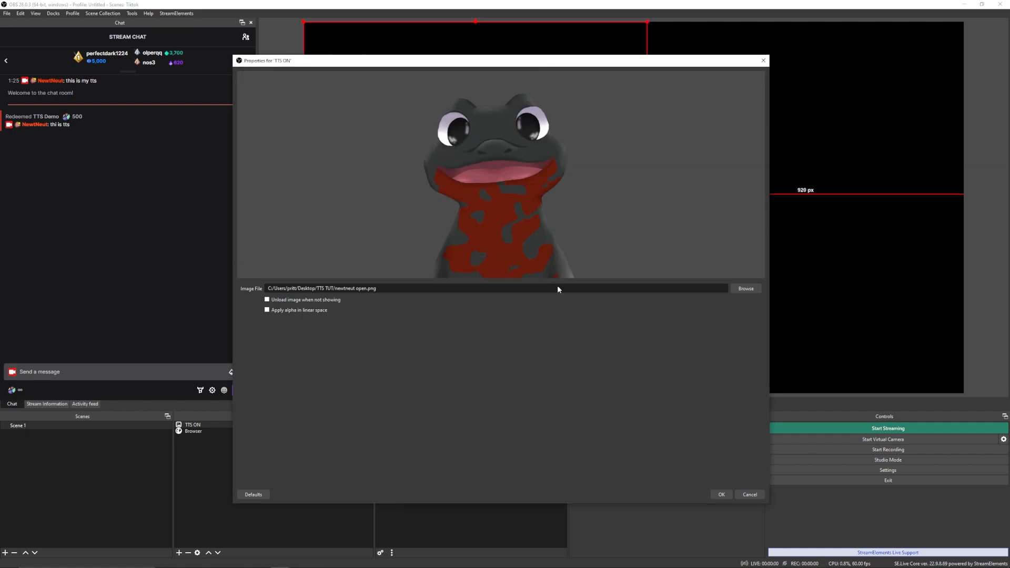
click(720, 494)
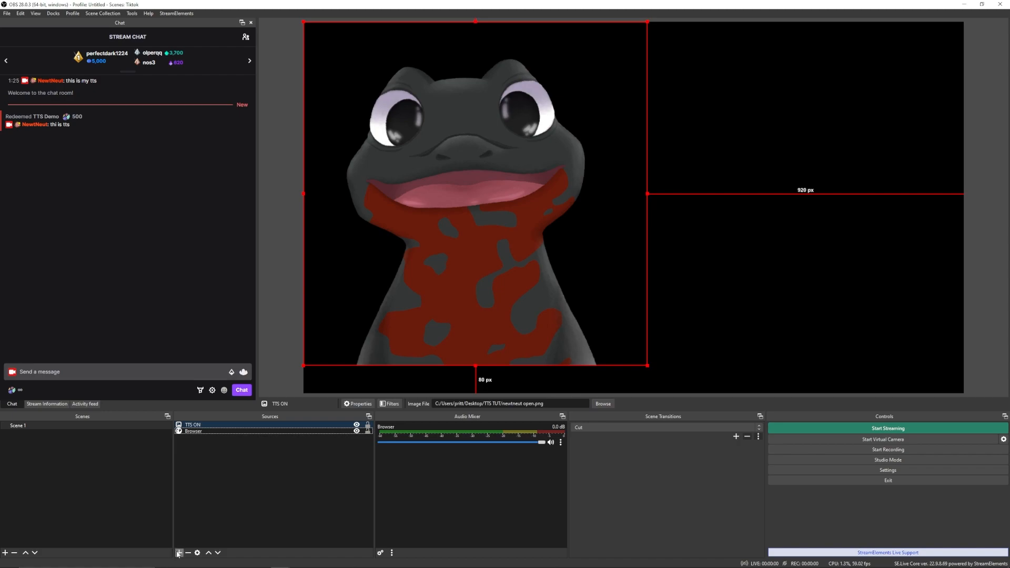
click(179, 552)
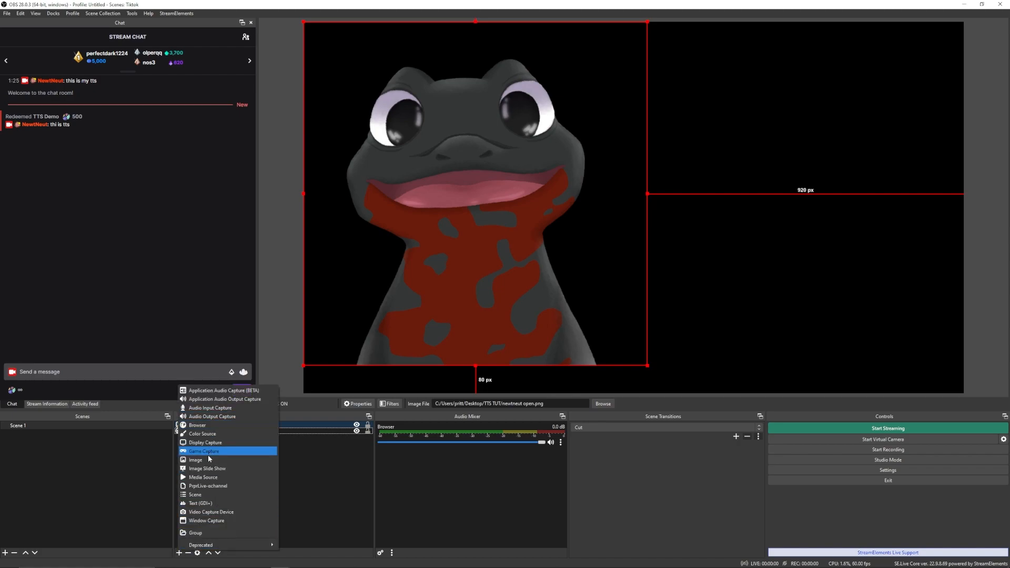
- Add an Image source 'TTS OFF' loading newtneut close.png
click(203, 451)
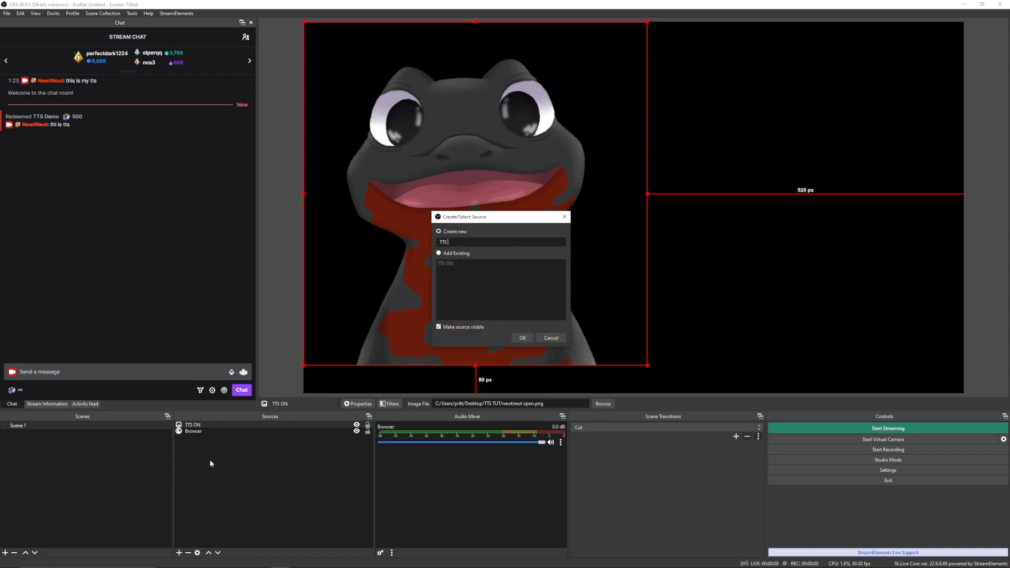
click(523, 338)
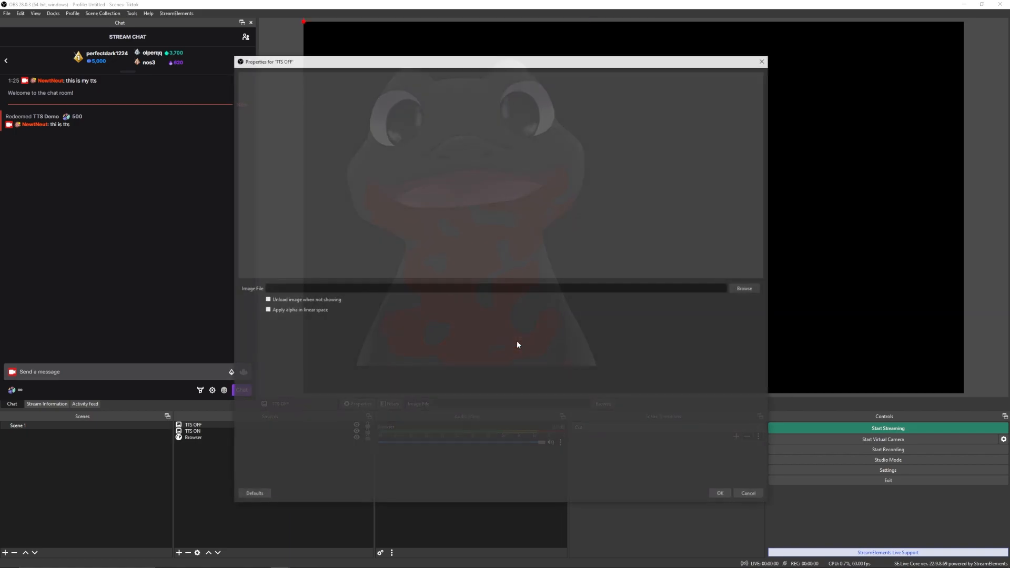
click(744, 288)
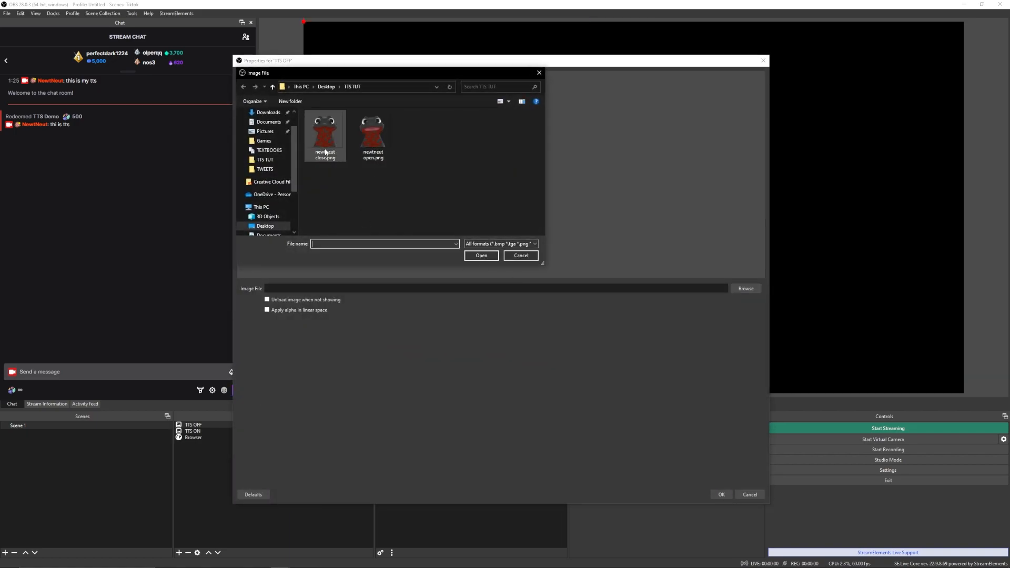
click(481, 255)
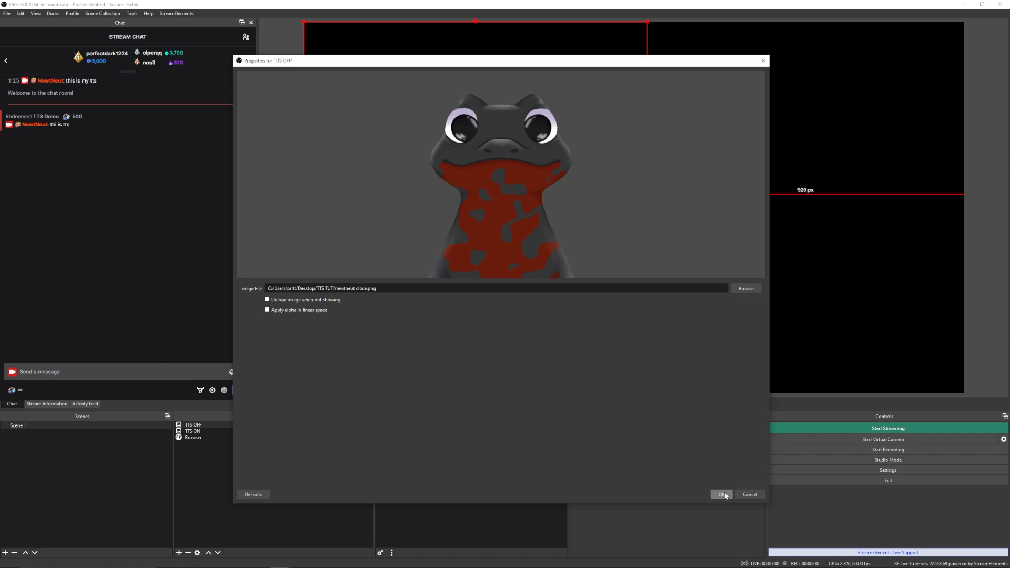
click(720, 494)
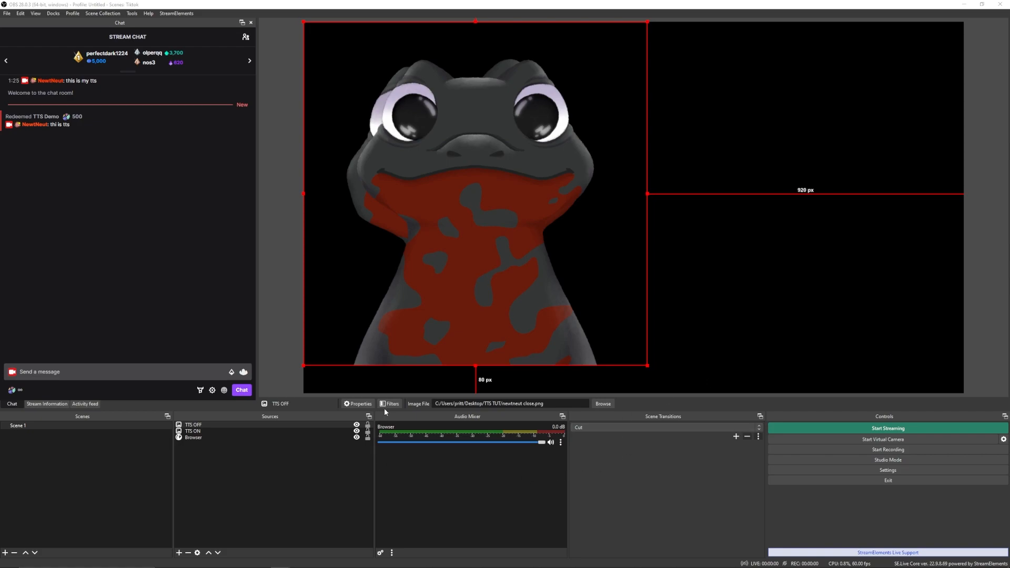
- Add a Chroma Key filter to TTS OFF with Opacity dragged to 0
click(391, 404)
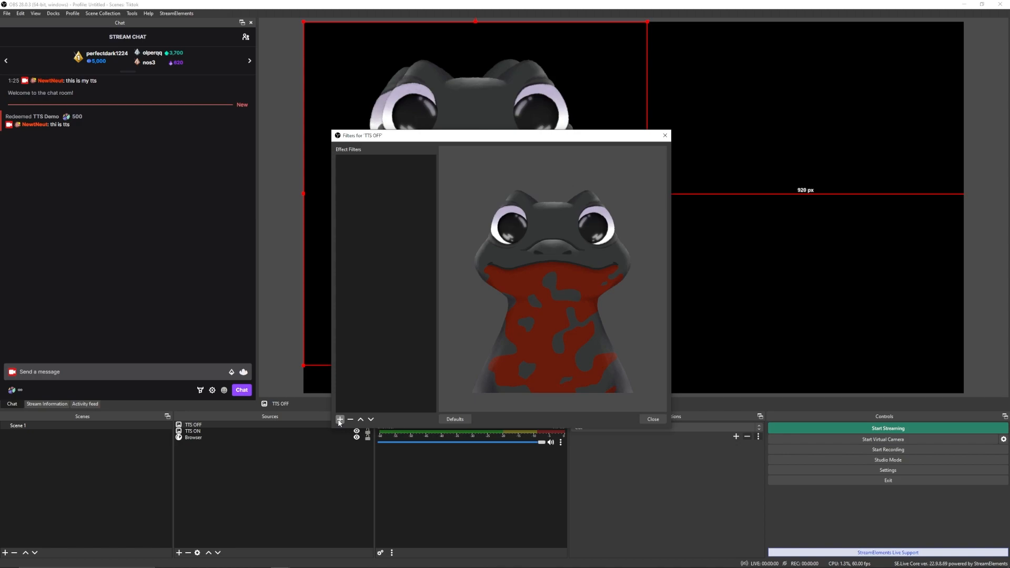
click(339, 419)
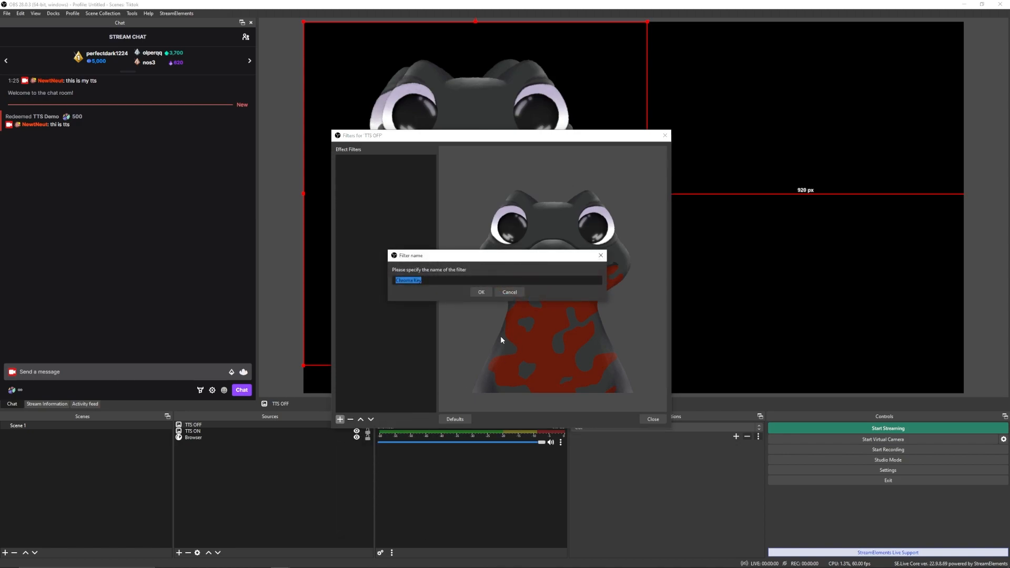
click(481, 292)
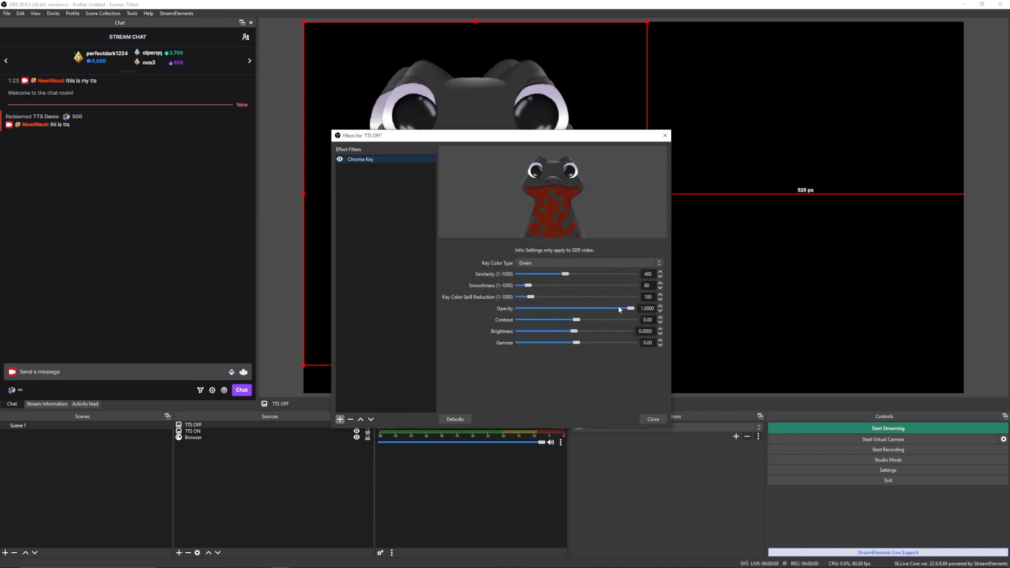
drag(631, 308, 516, 309)
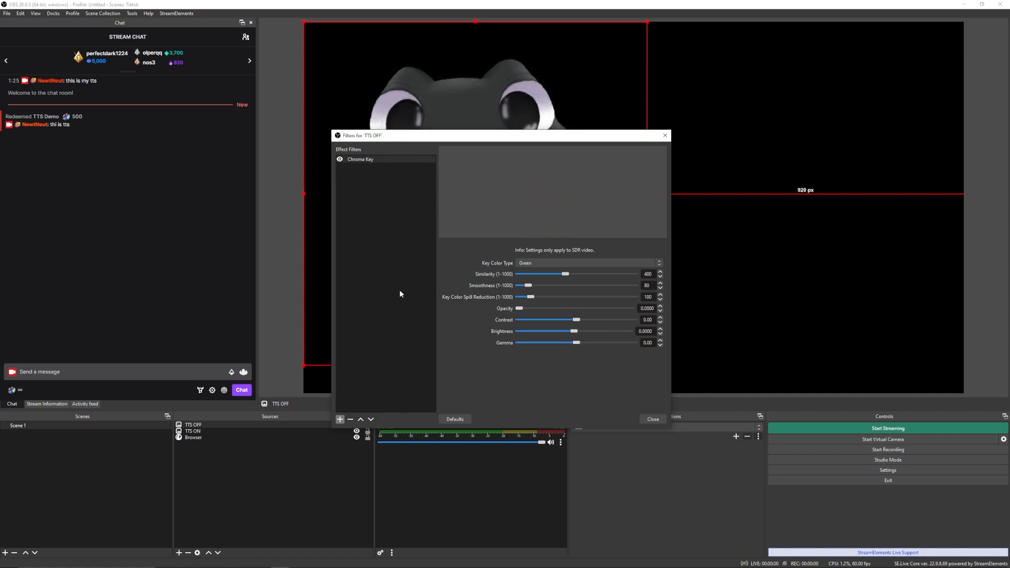
right_click(360, 159)
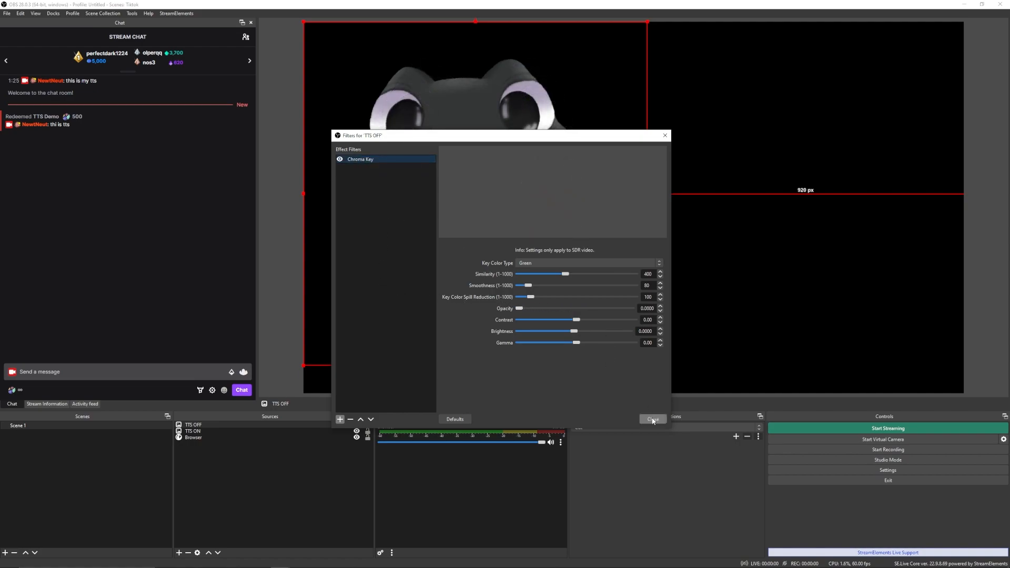
right_click(193, 431)
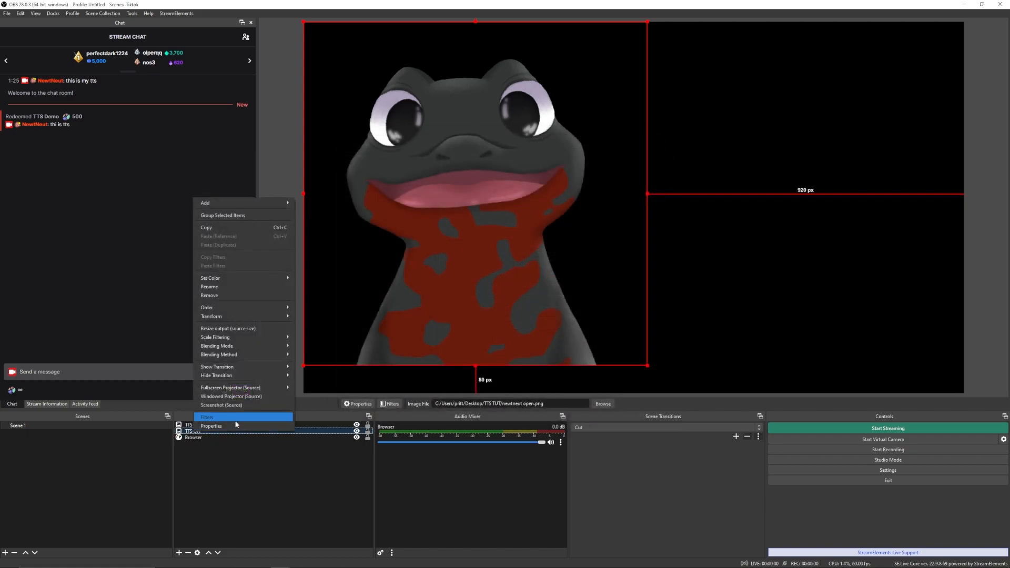
- Give TTS ON the same zero-opacity Chroma Key filter and close its Filters window
click(207, 417)
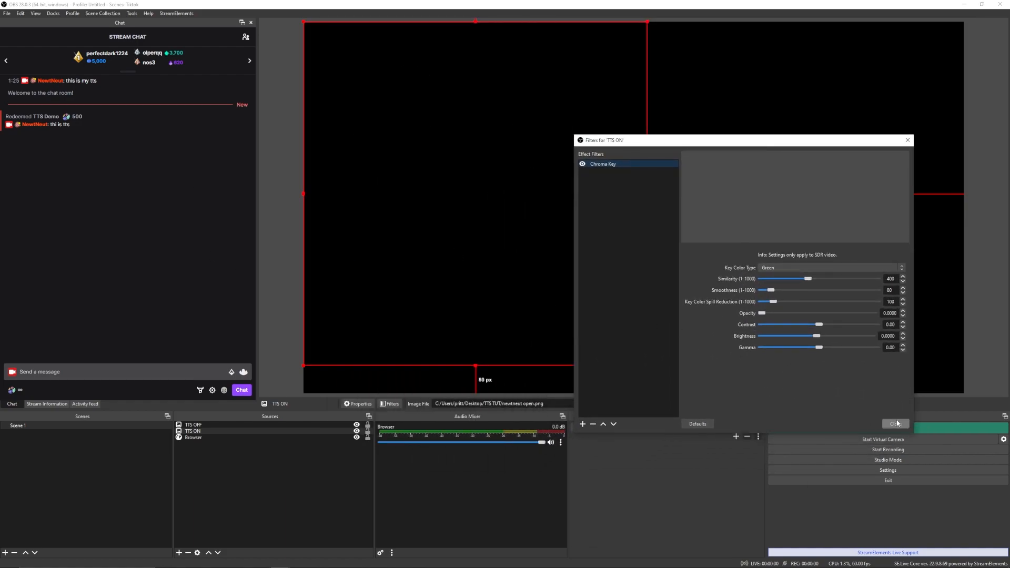
click(894, 423)
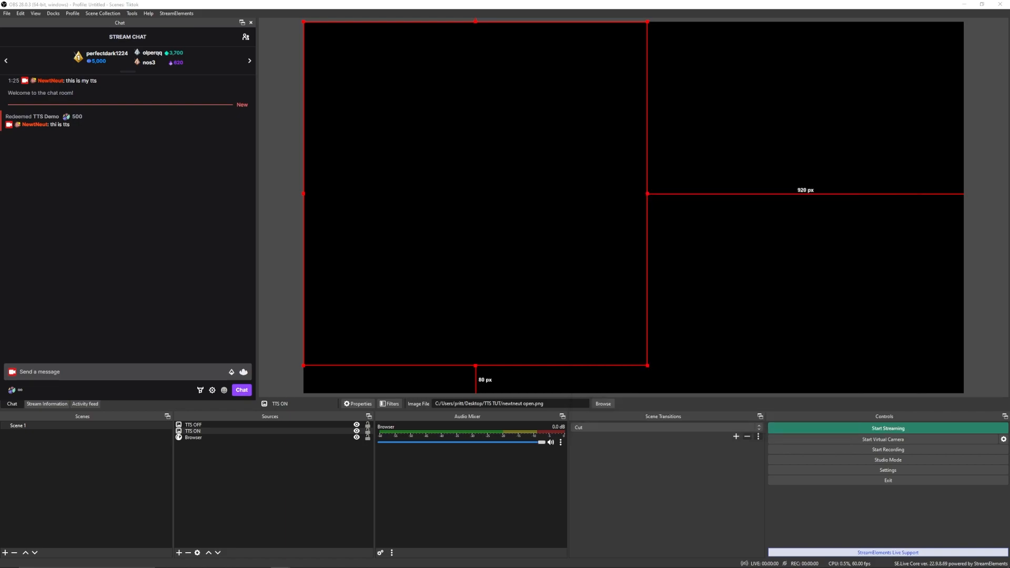
mouse_move(371, 484)
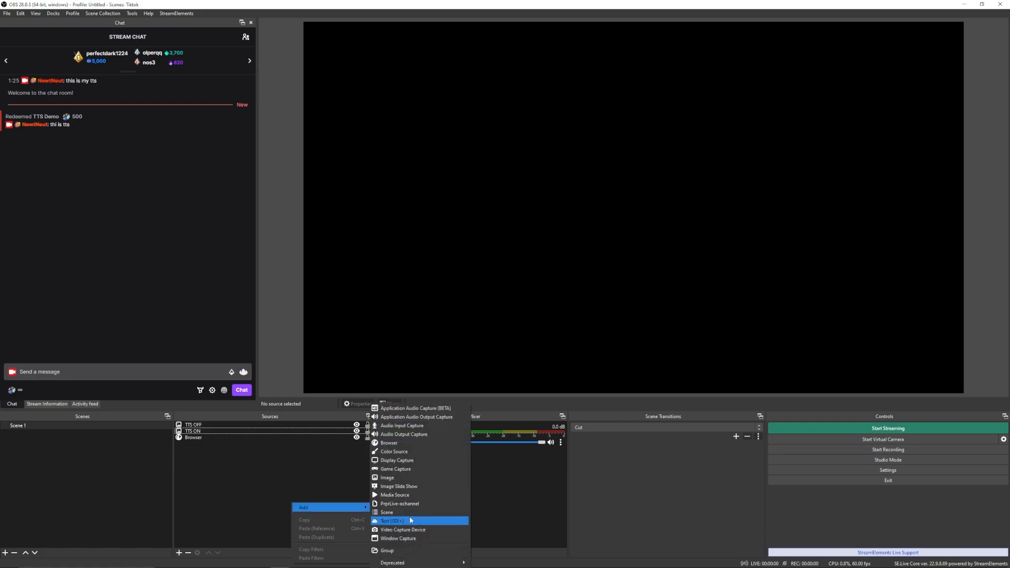
- Group TTS OFF, TTS ON and Browser into a collapsed source group named tts
click(390, 520)
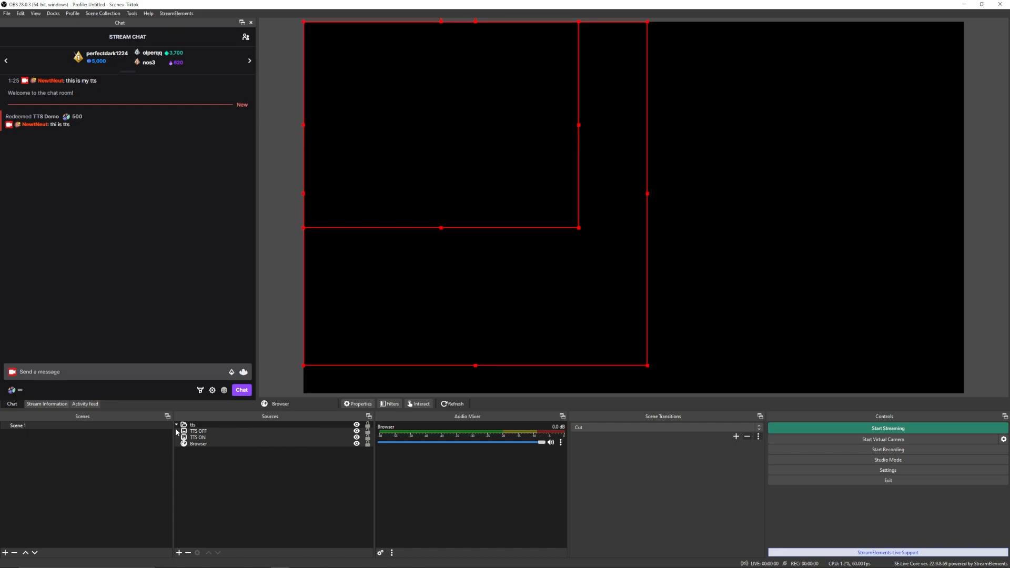
click(176, 424)
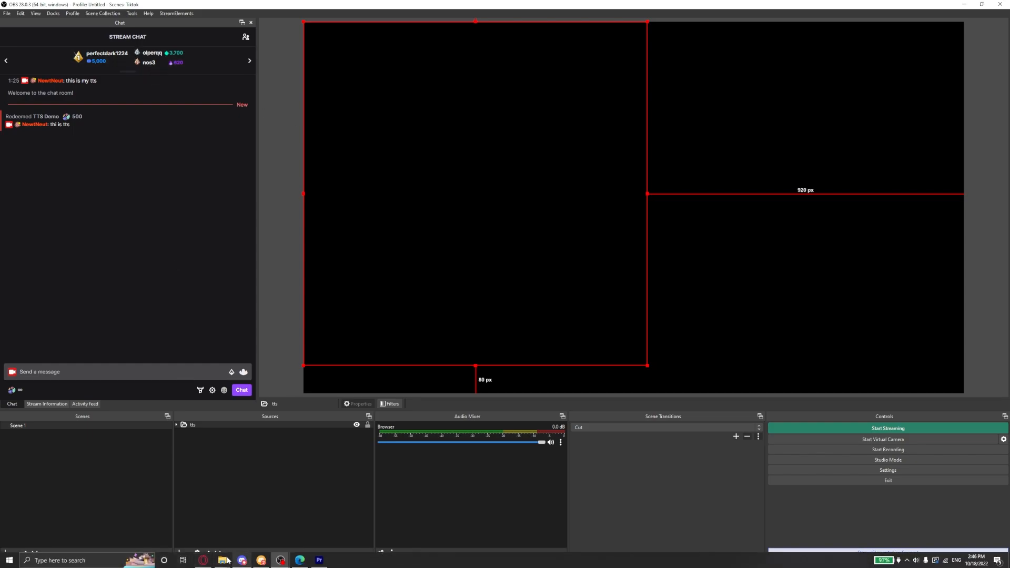
- Run the Advanced Scene Switcher installer from the TTS TUT folder, cancel setup, return to OBS
click(225, 560)
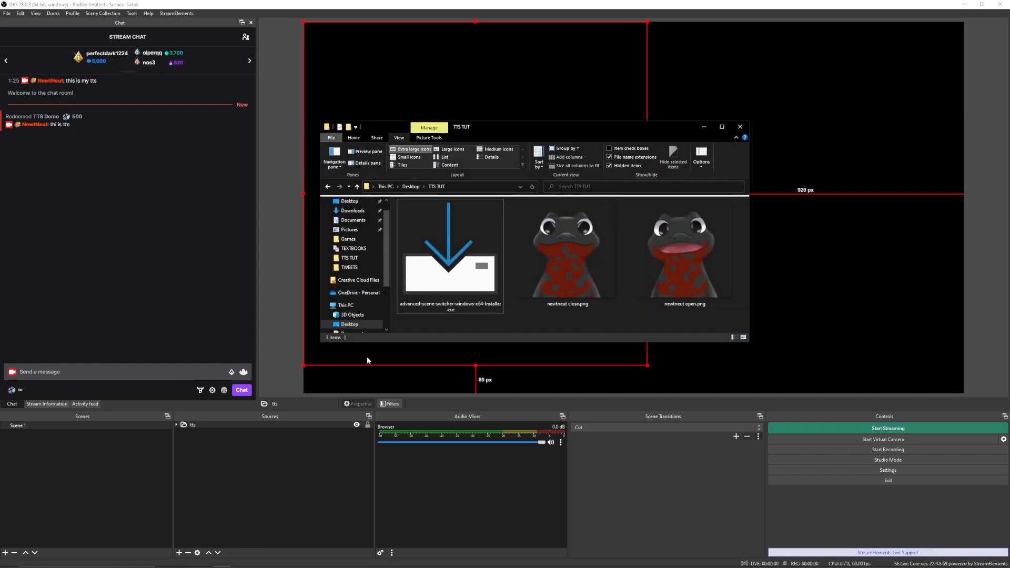
mouse_move(449, 257)
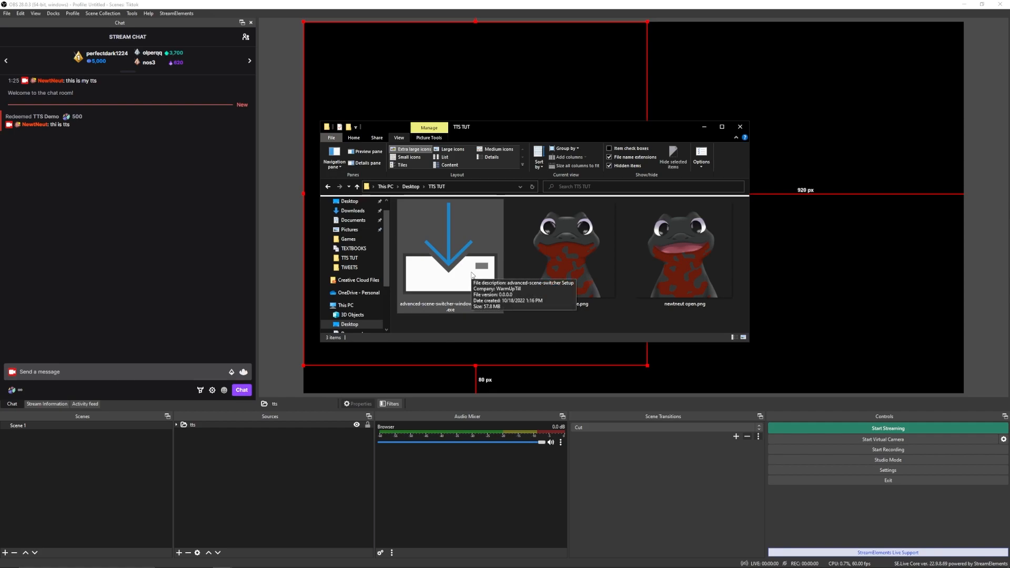
click(449, 258)
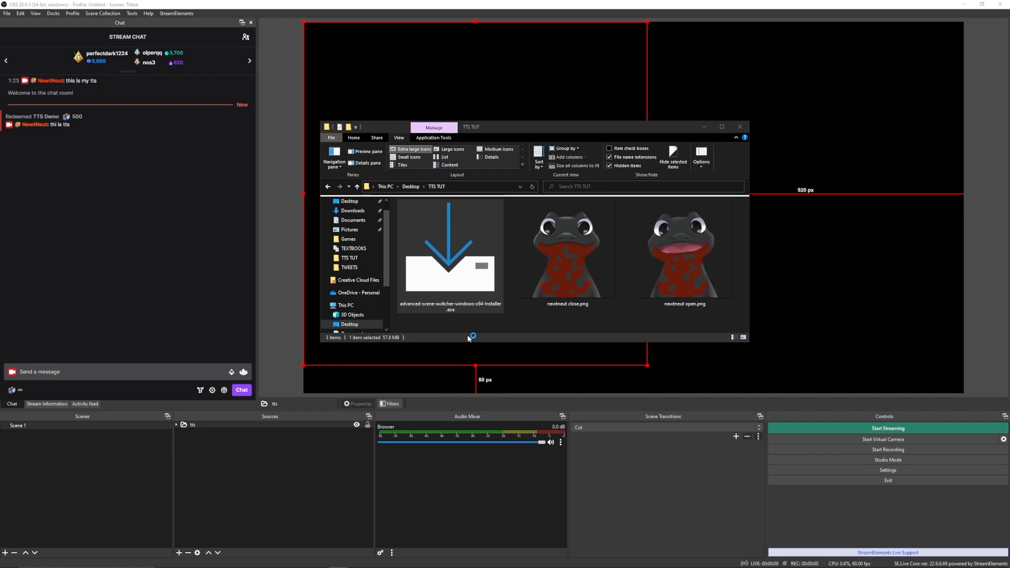
double_click(449, 251)
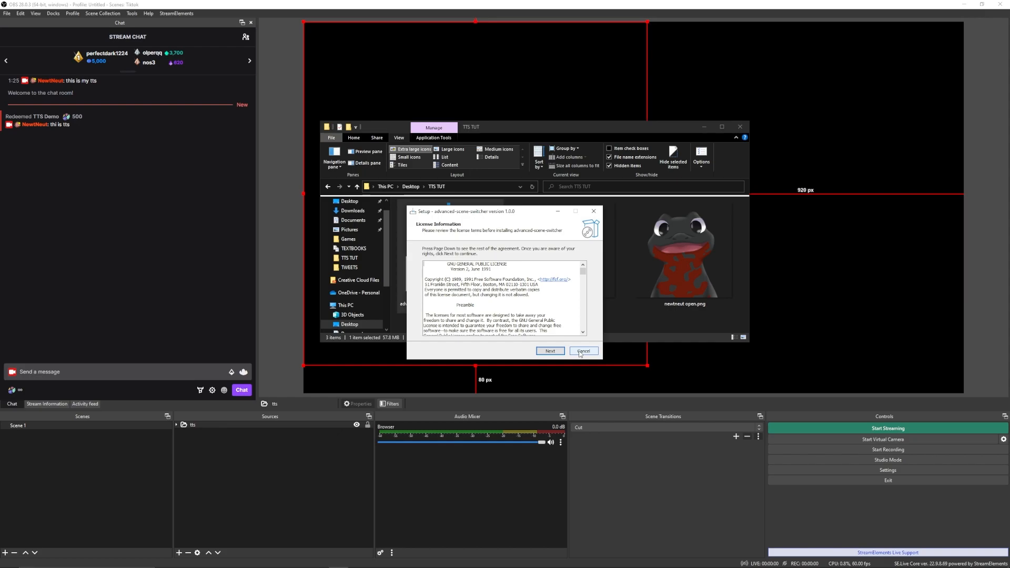
click(582, 350)
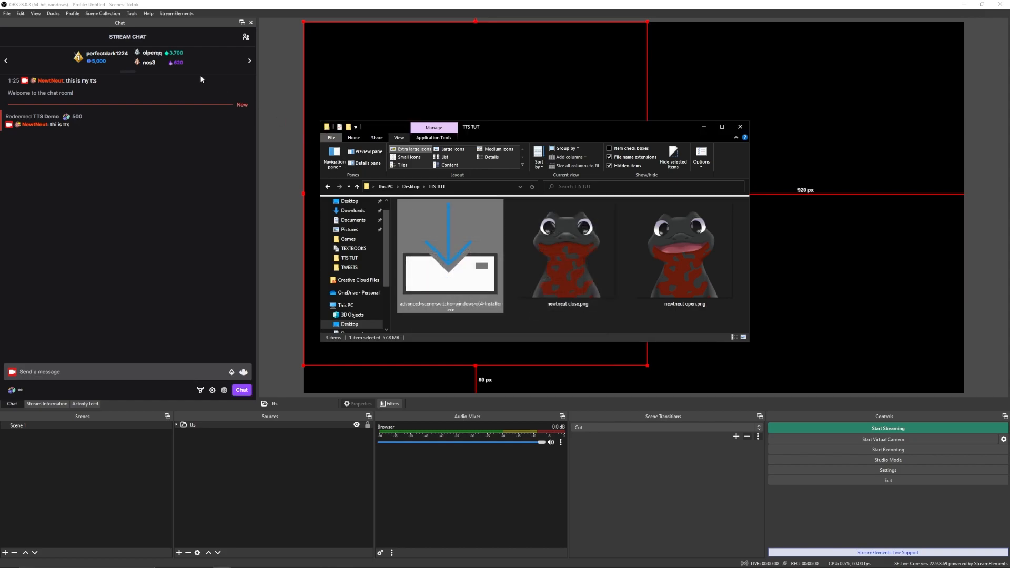
click(132, 12)
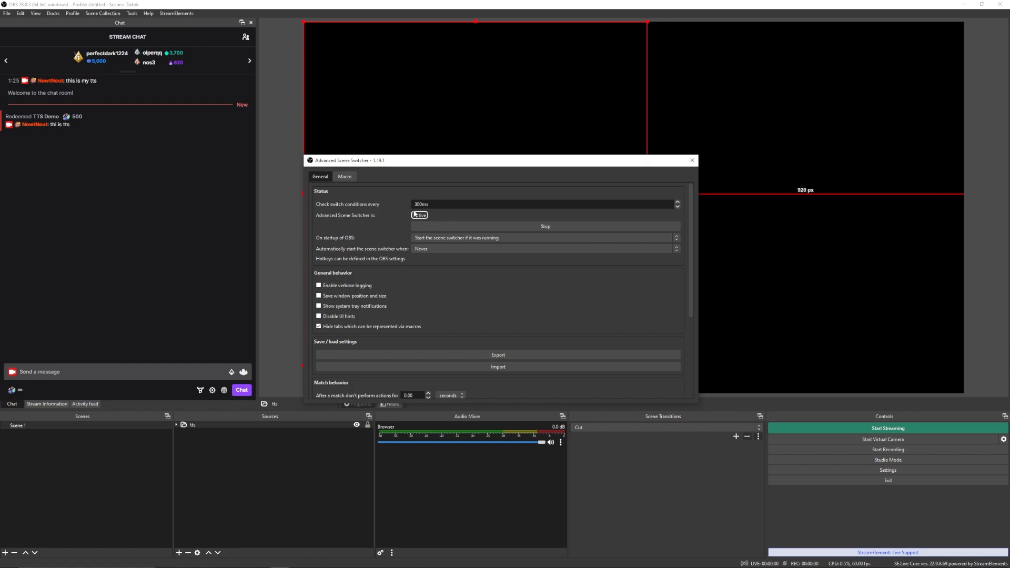
mouse_move(423, 218)
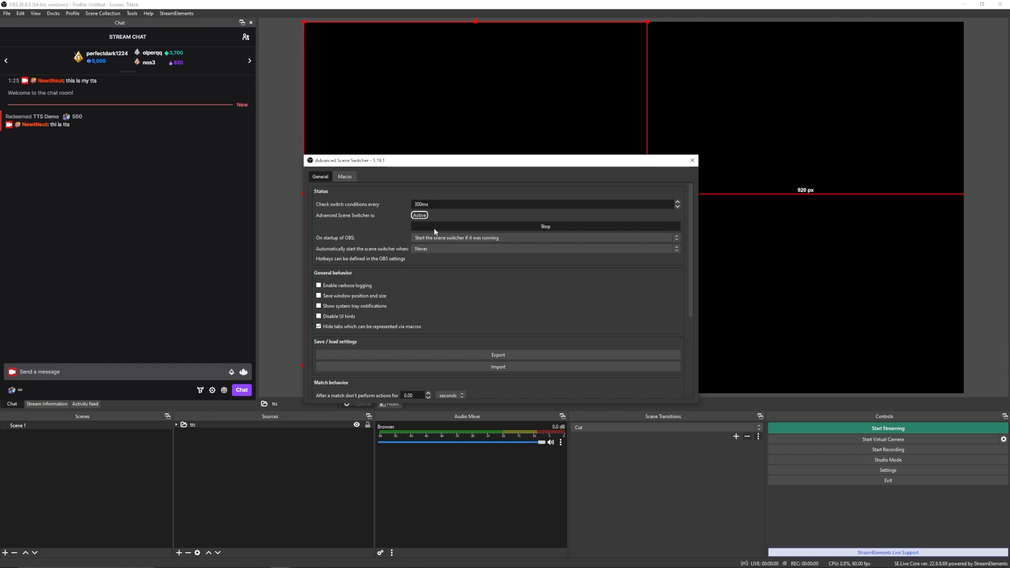
- Stop and restart the scene switcher so it shows Active, then go to the Macro settings
click(544, 226)
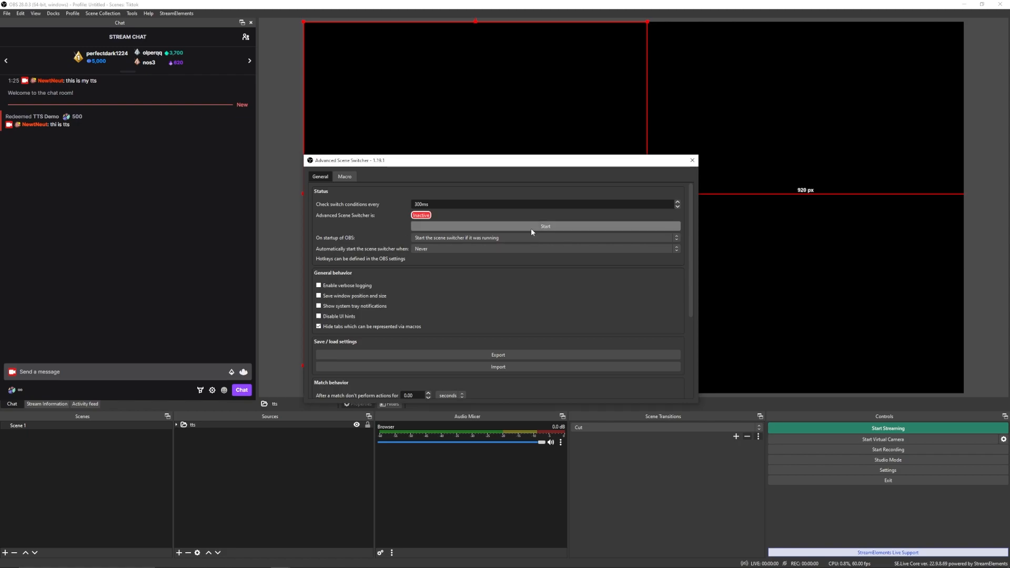
click(545, 226)
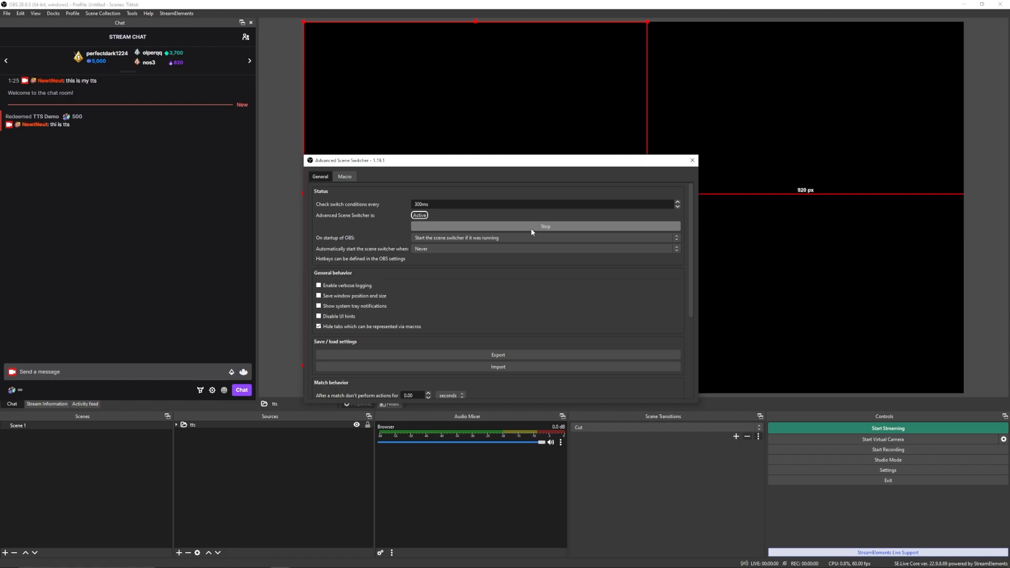
click(344, 176)
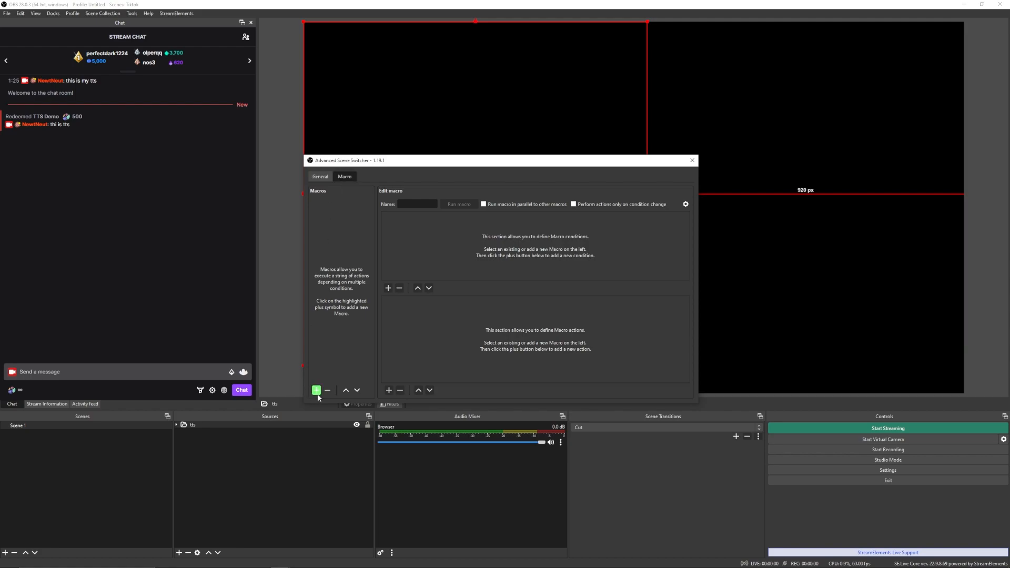
- Create a new macro named TTS ON
click(317, 389)
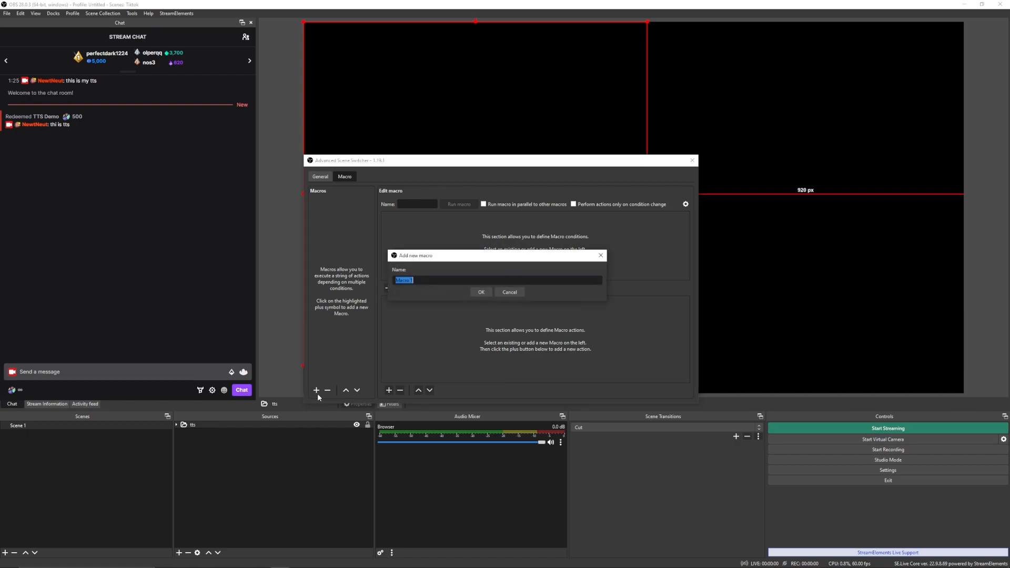
text(TTS ON)
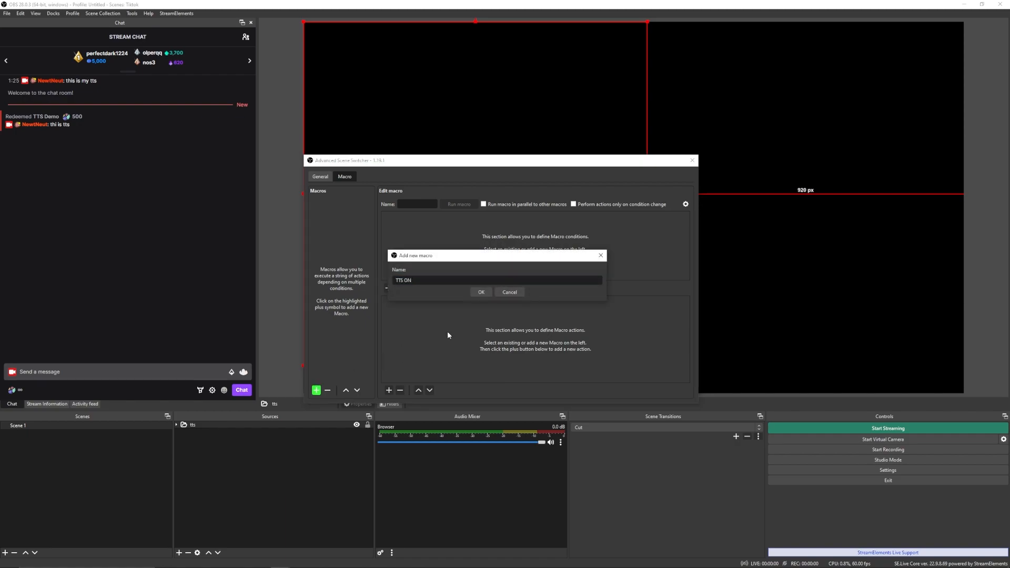
click(480, 291)
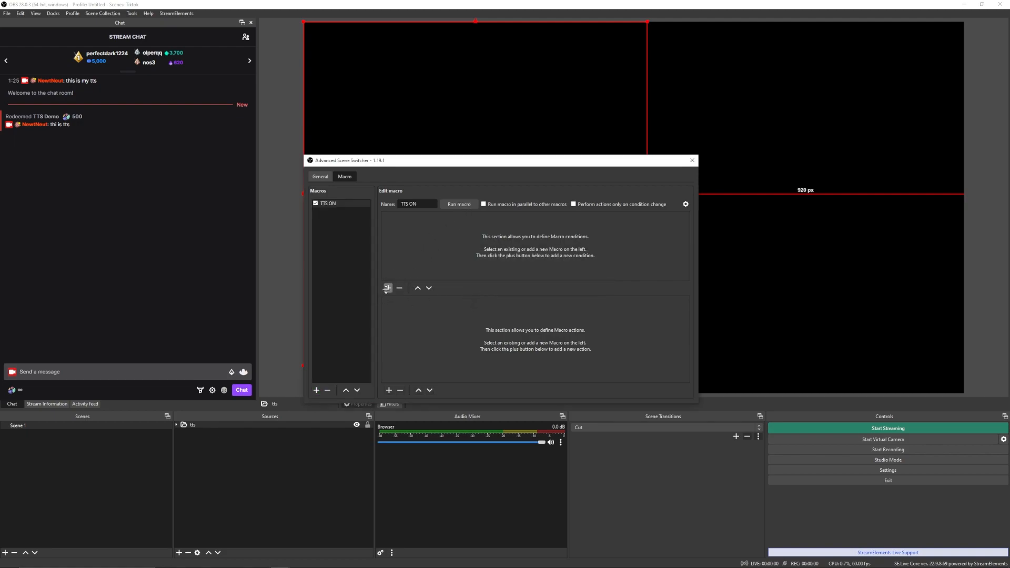
- Add an Audio condition: Browser source output volume above 25%
click(387, 289)
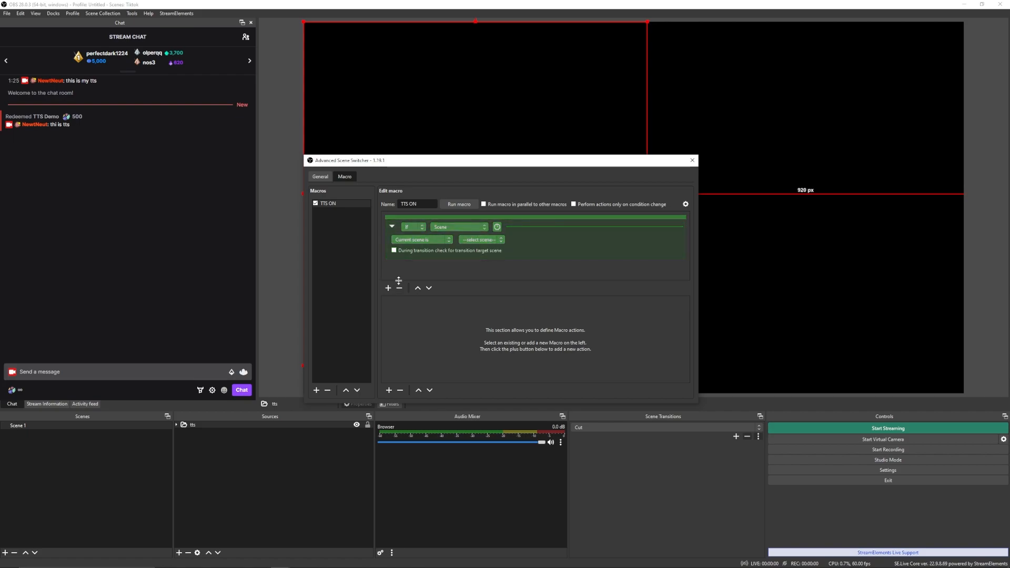
click(459, 228)
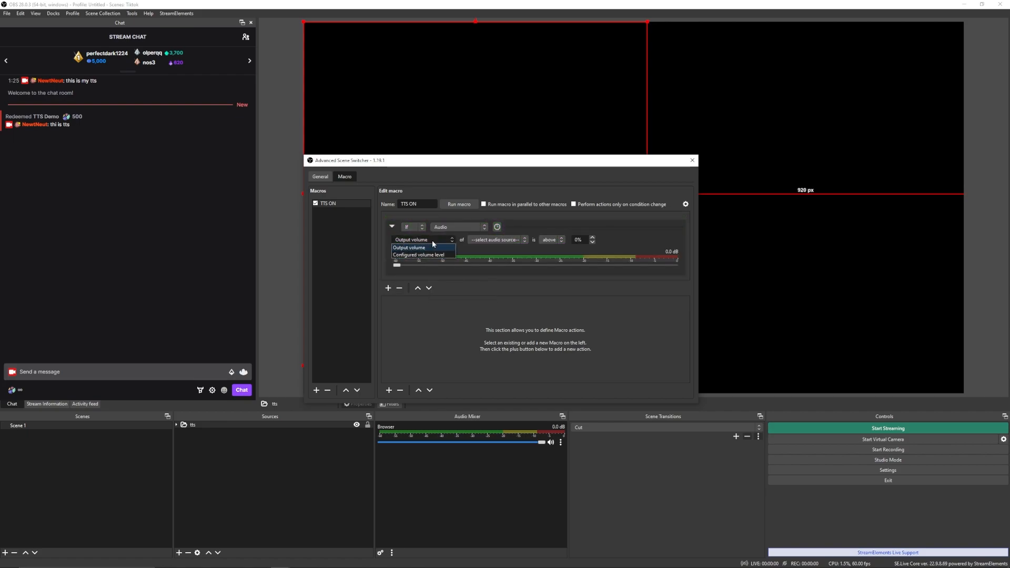
click(498, 240)
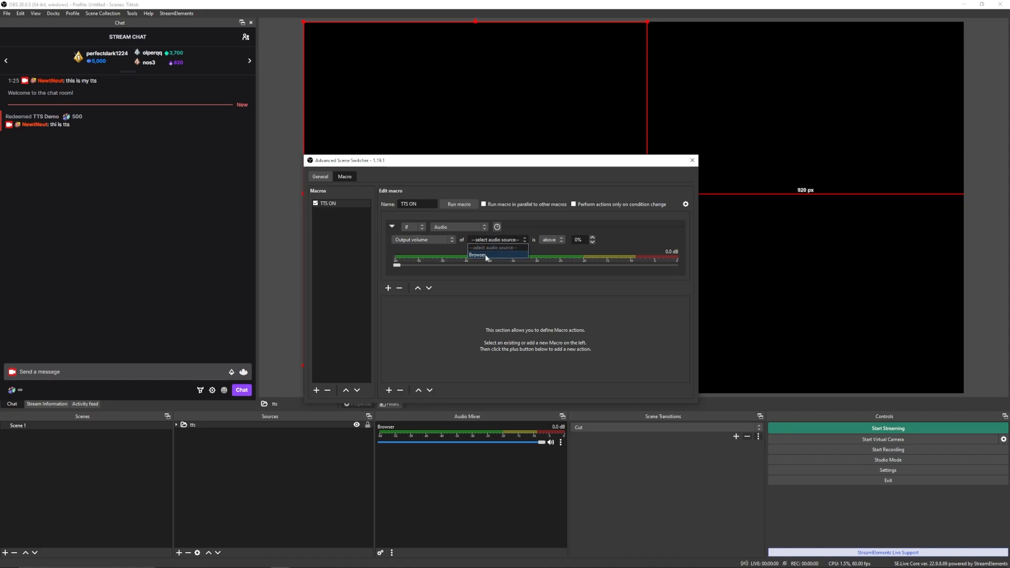
click(478, 254)
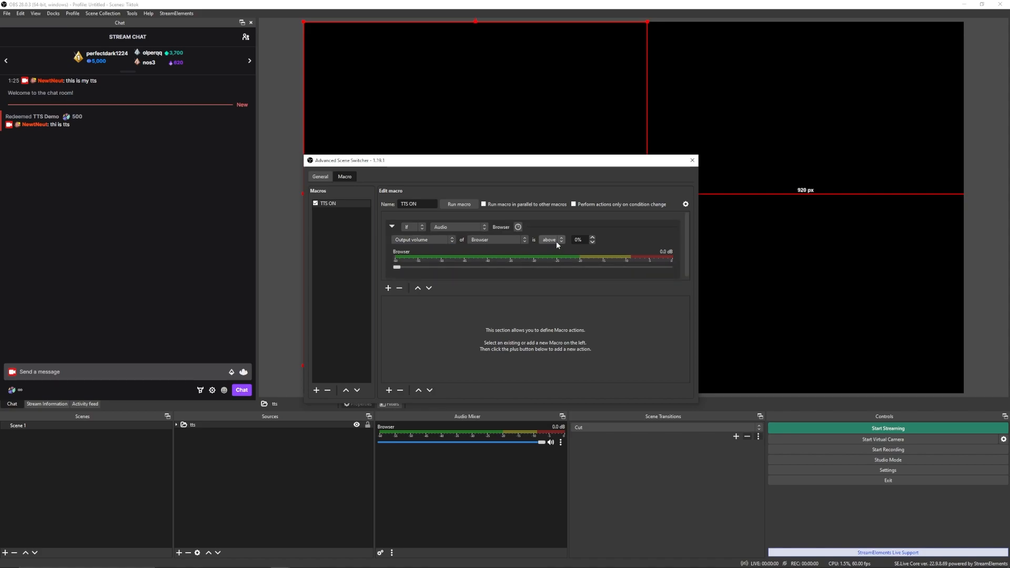
click(549, 240)
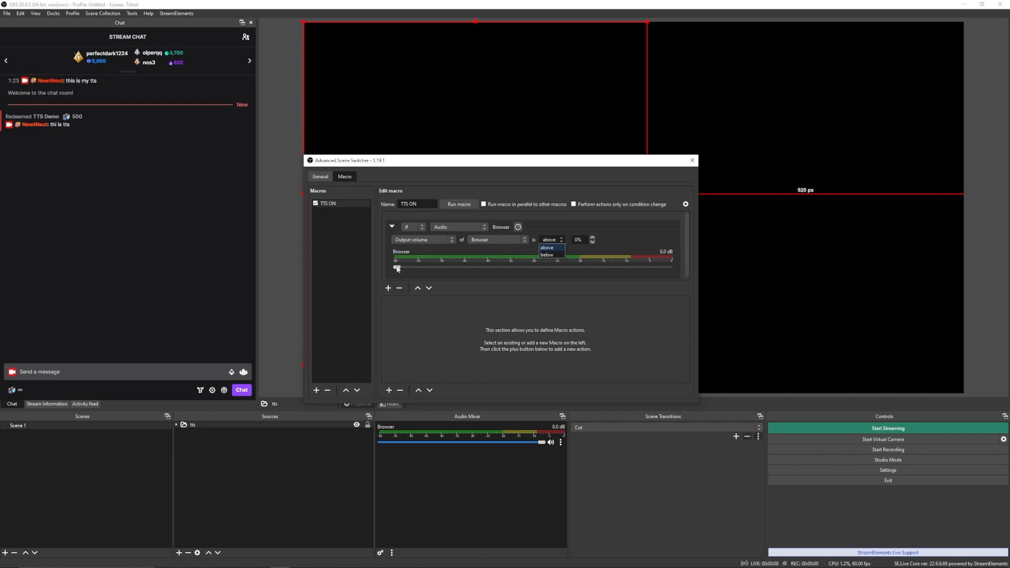
drag(398, 266, 463, 266)
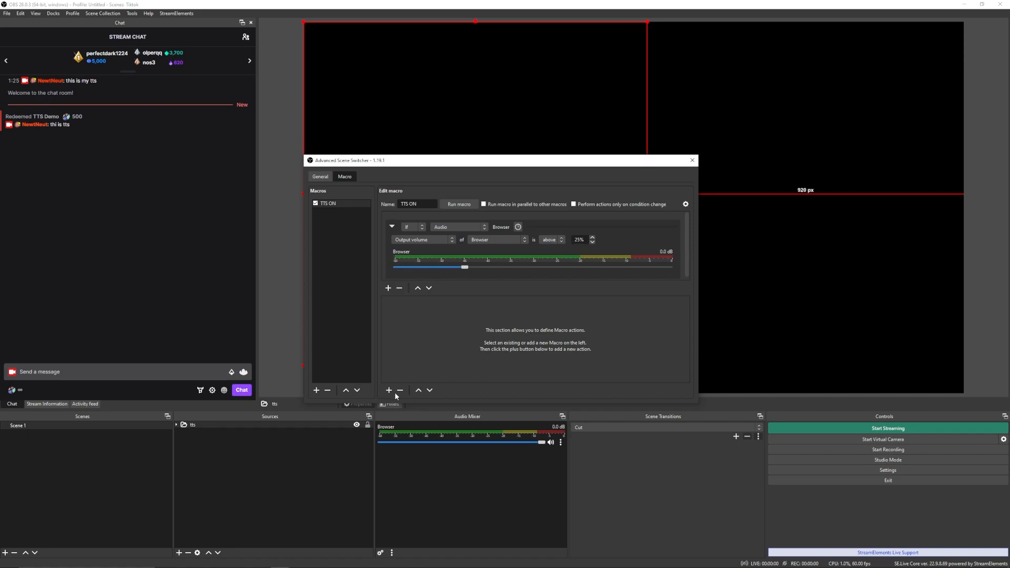
click(389, 390)
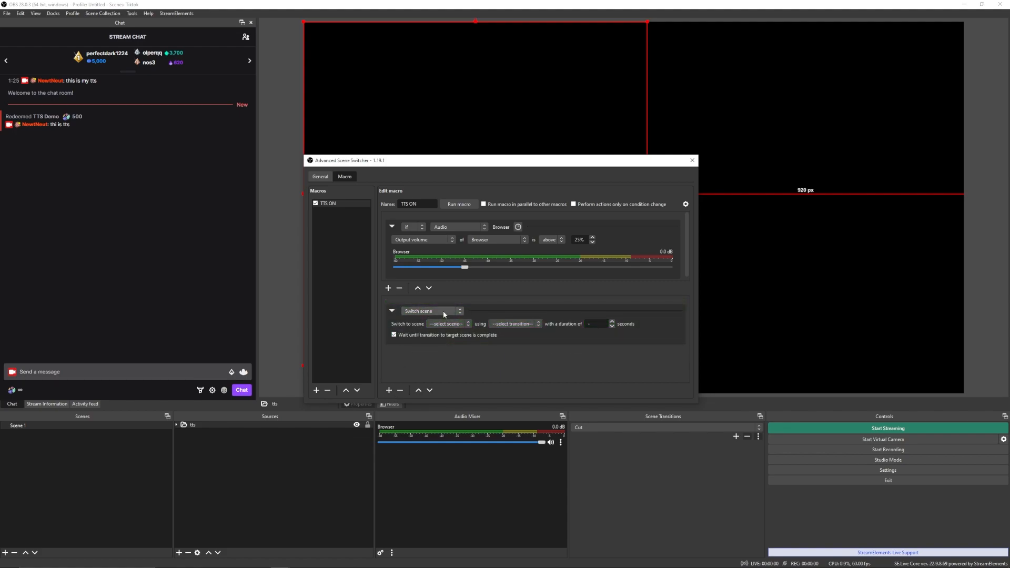
- Set the first action to Filter: disable the Chroma Key filter on TTS ON
click(432, 310)
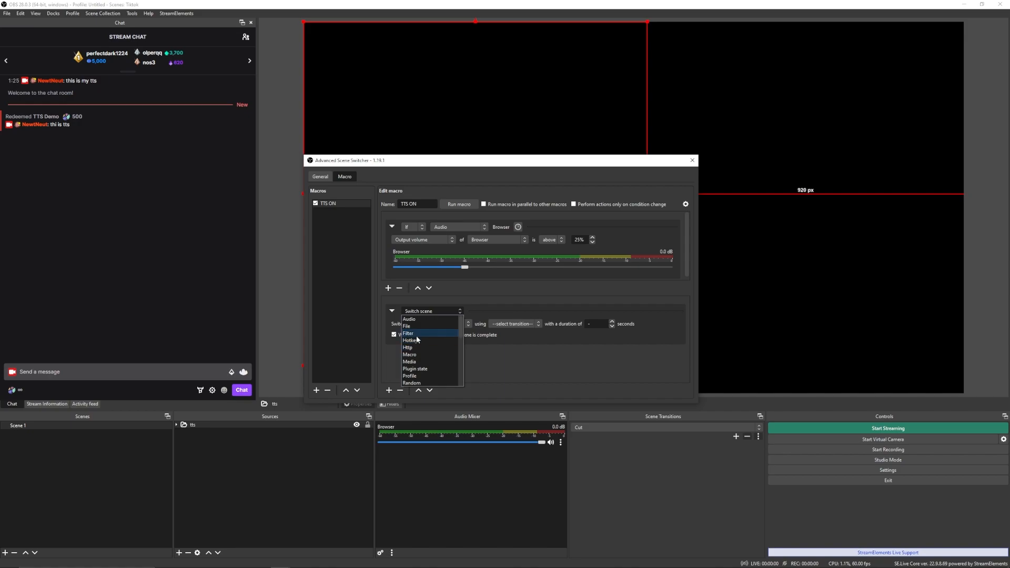
click(408, 333)
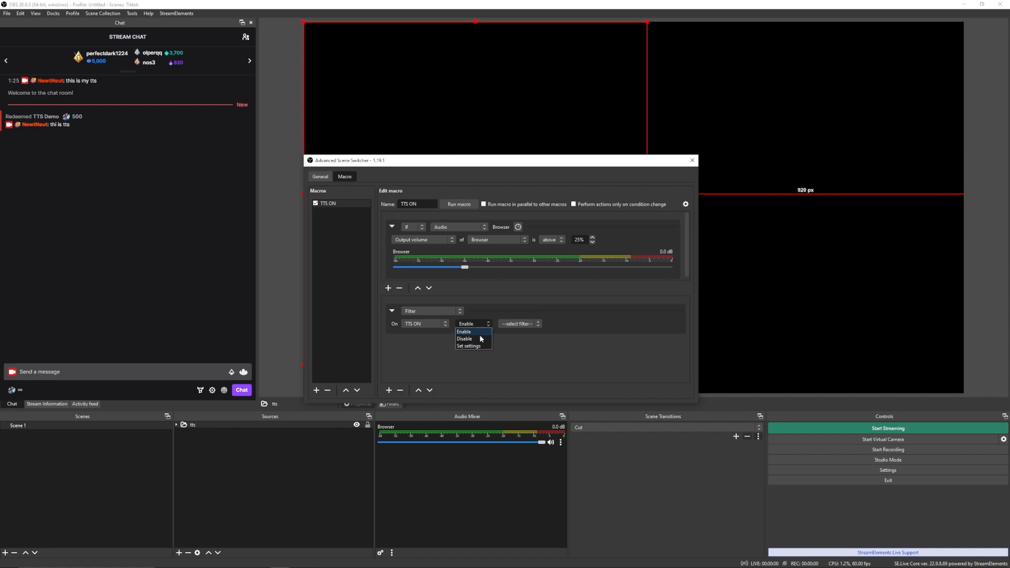
click(464, 339)
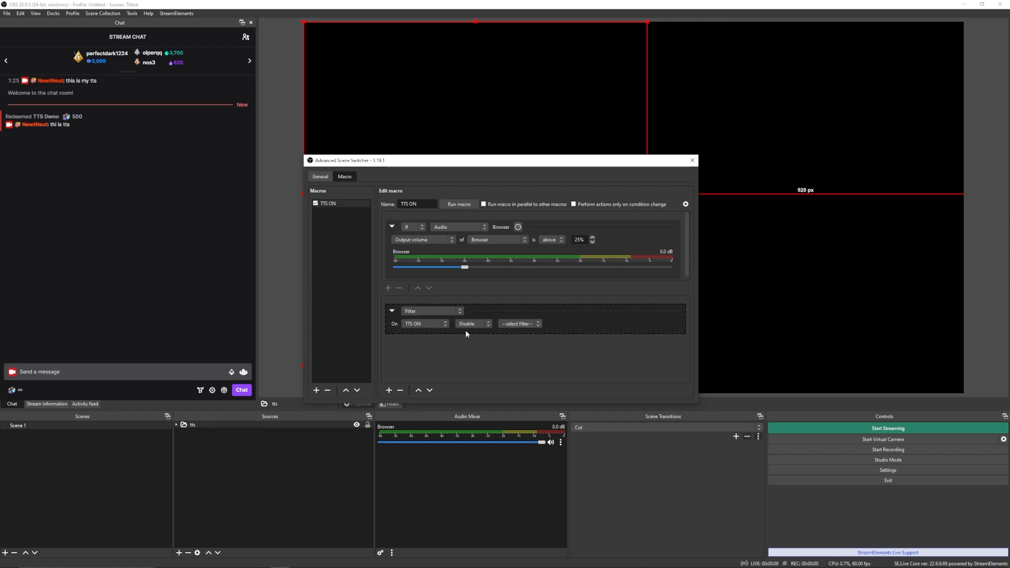
click(519, 323)
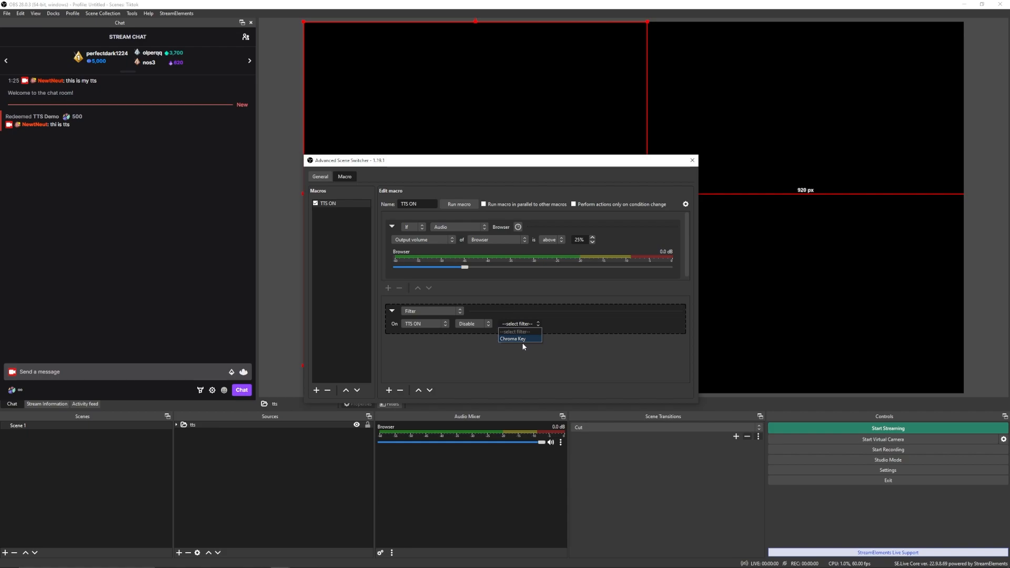
click(512, 339)
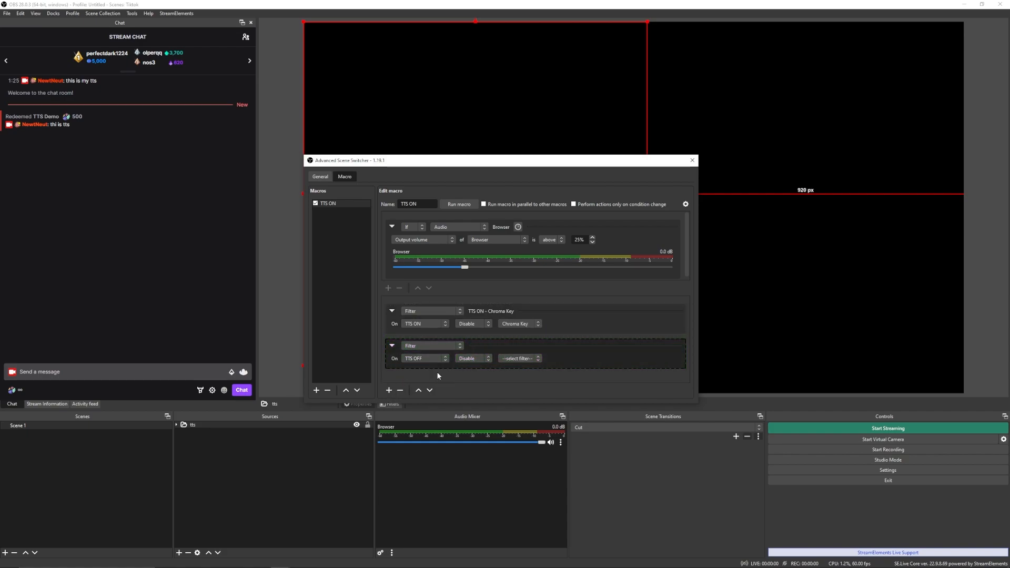
- Set the second Filter action to enable the Chroma Key filter on TTS OFF
click(519, 357)
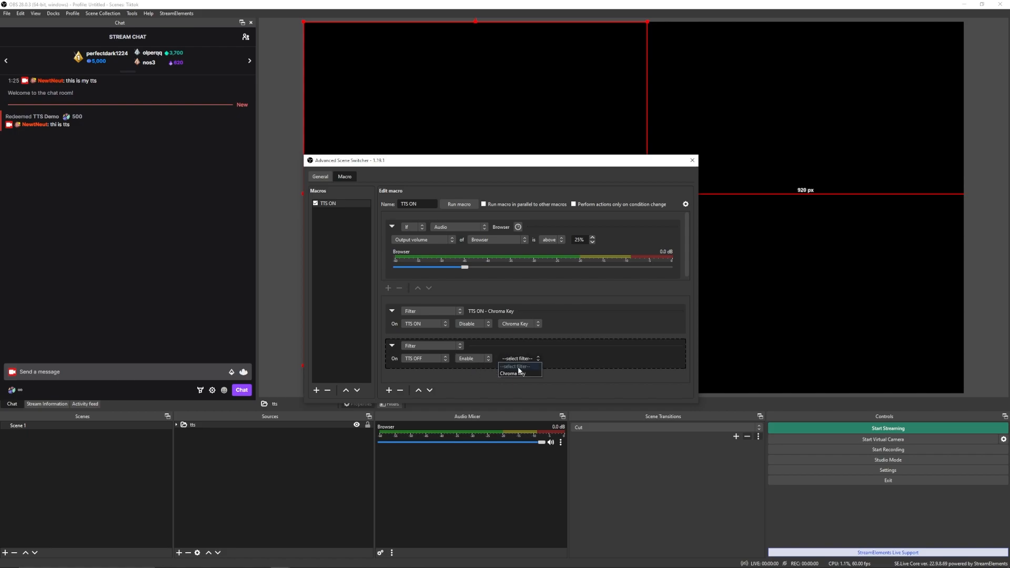
click(511, 372)
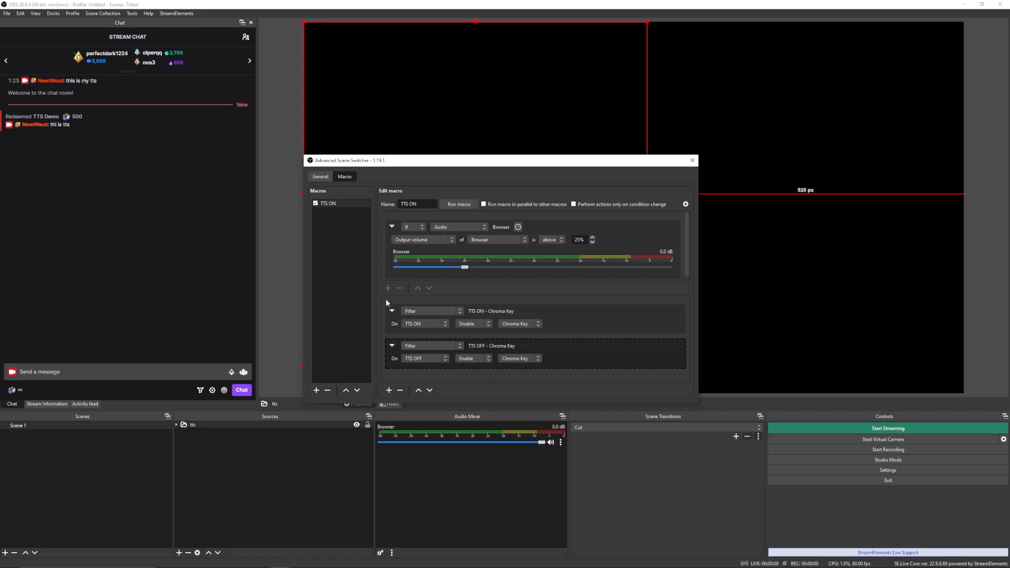
mouse_move(325, 208)
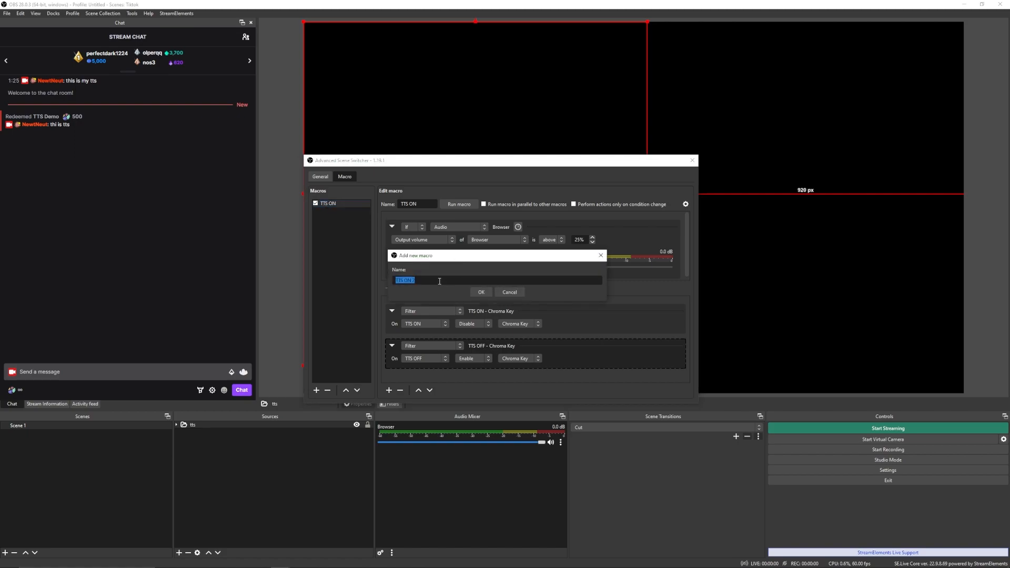
- Create a TTS OFF macro whose condition fires when Browser volume is below 25%
text(TTS OFF)
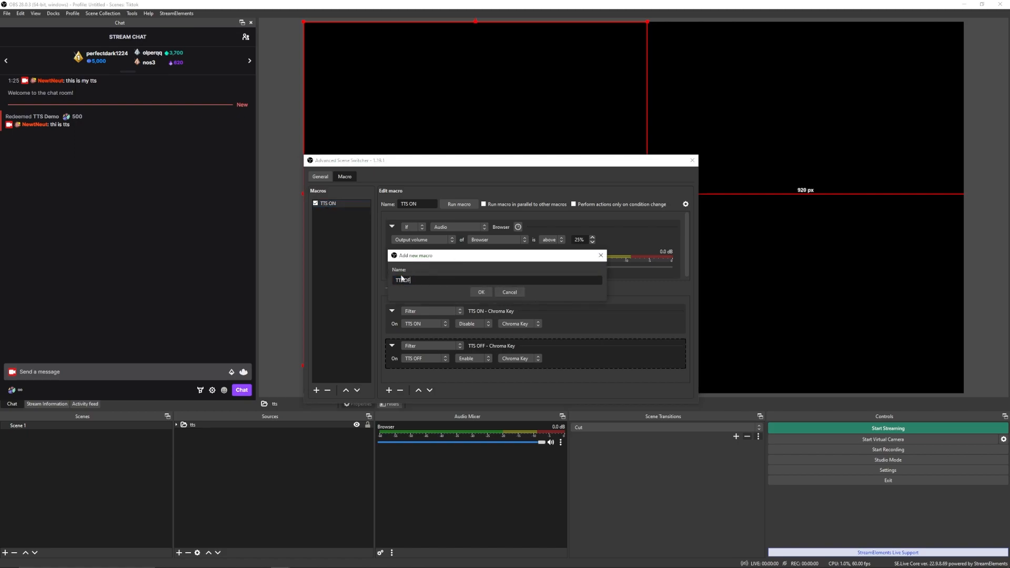
click(481, 292)
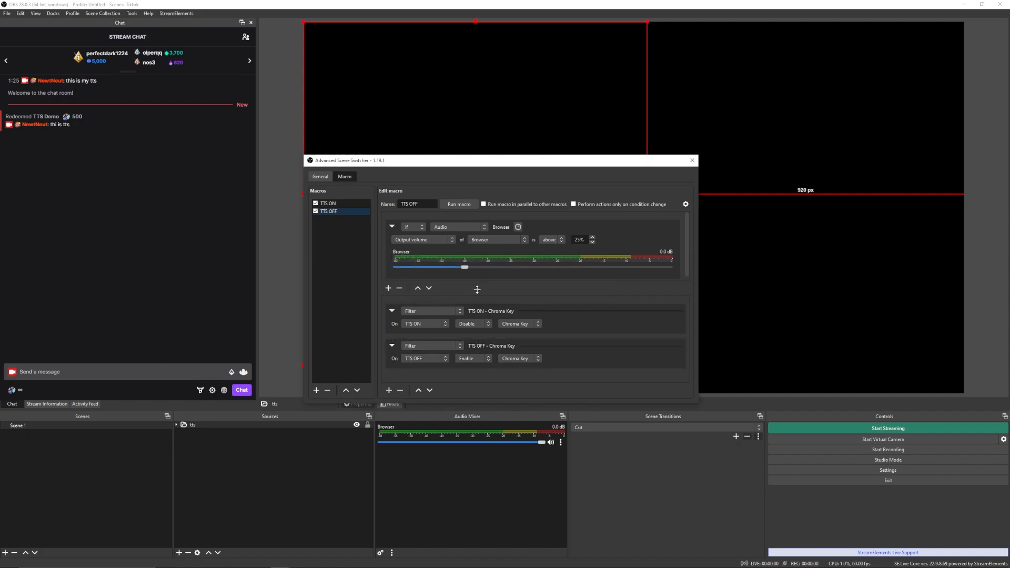
click(549, 240)
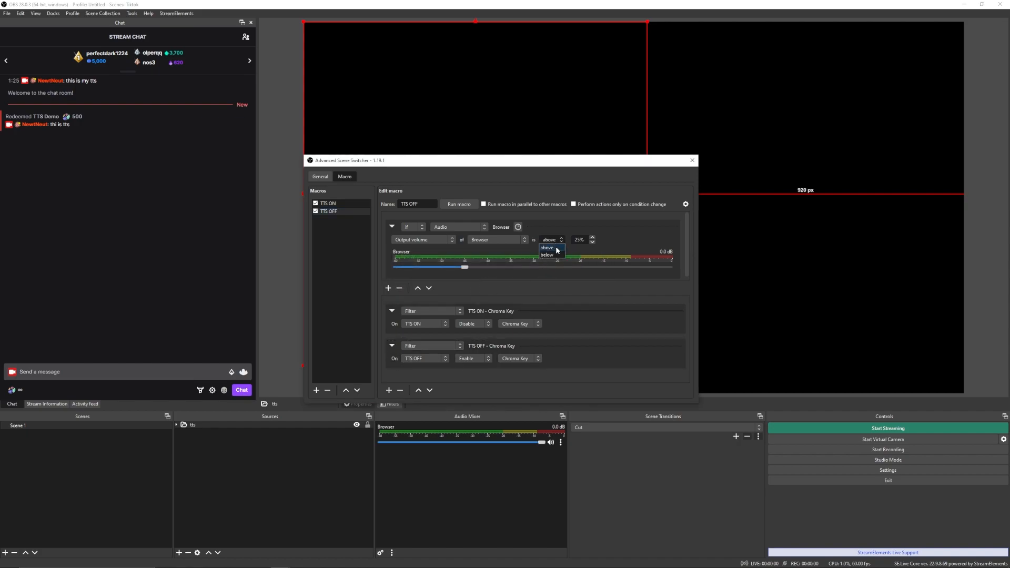
click(546, 255)
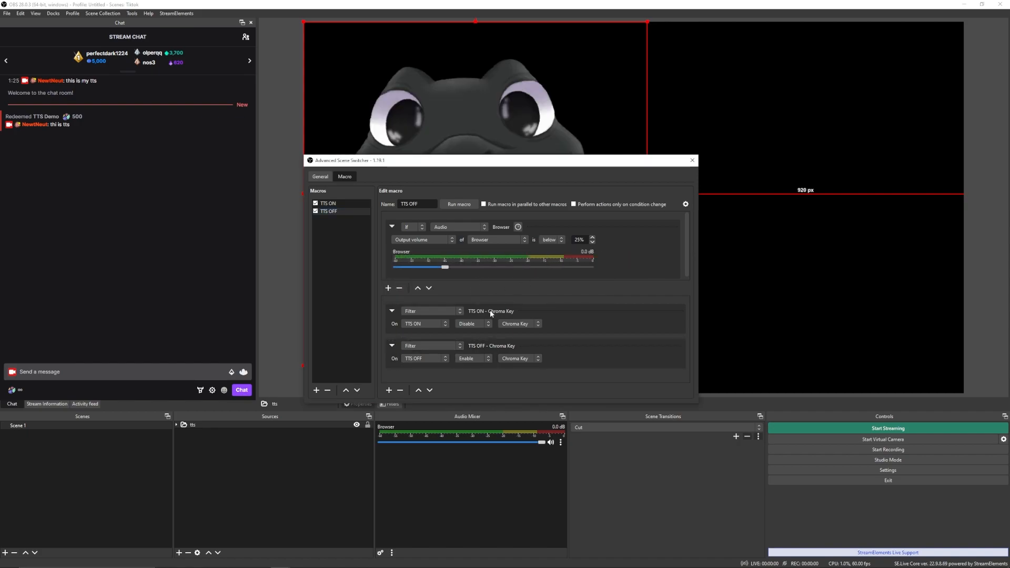
- Make its actions enable TTS ON's Chroma Key and disable TTS OFF's Chroma Key
click(473, 323)
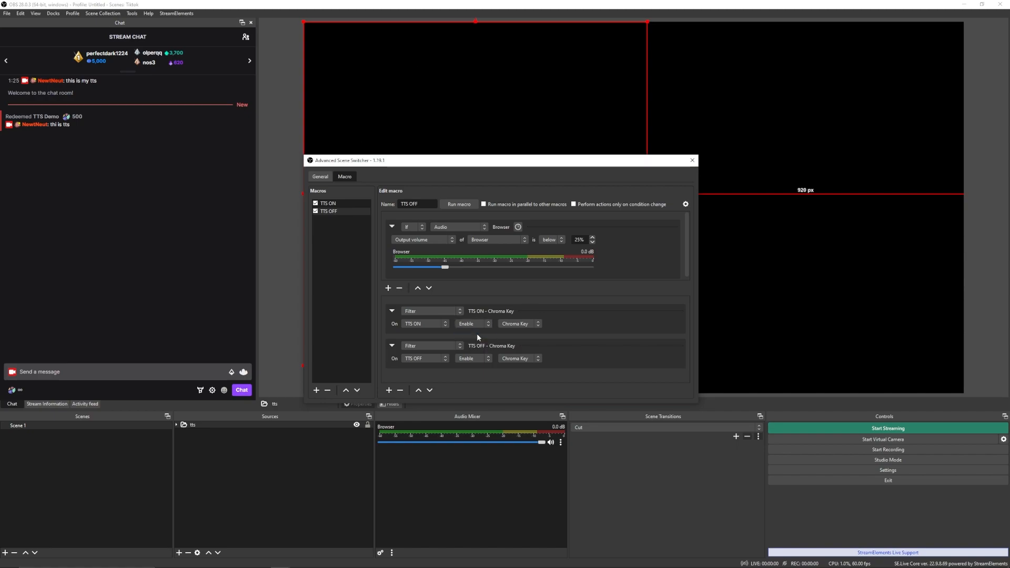
click(471, 358)
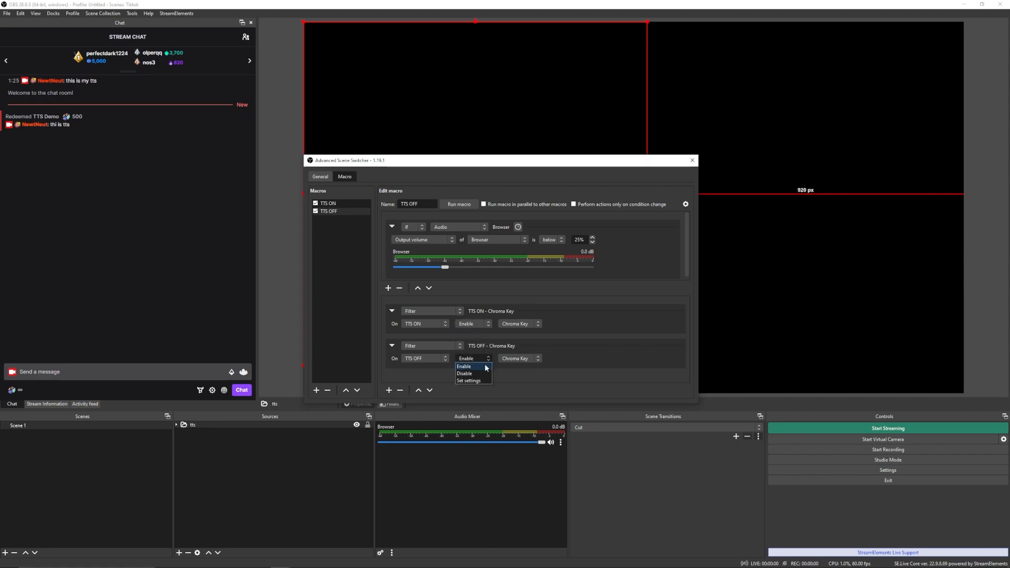
click(463, 374)
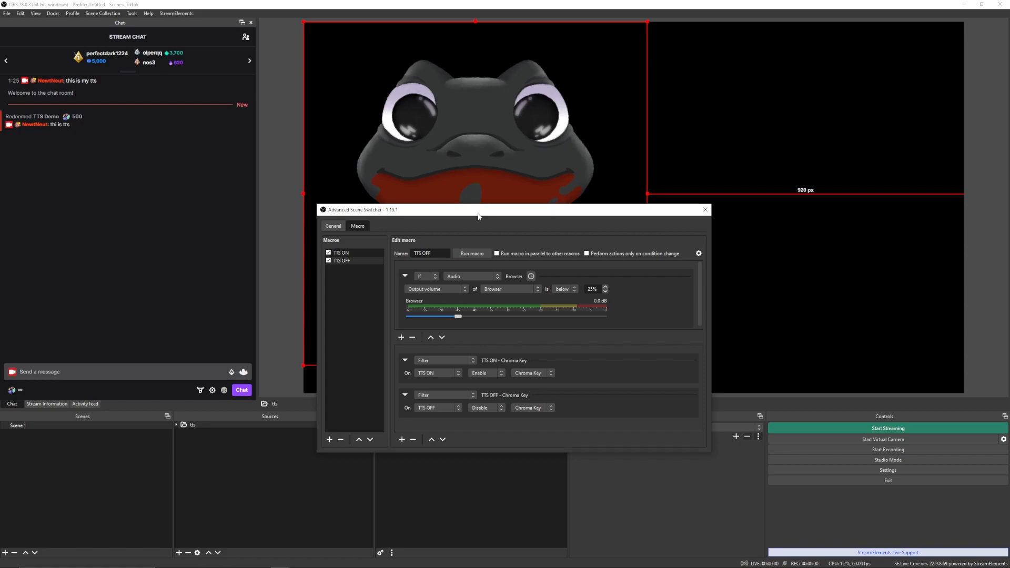
mouse_move(692, 205)
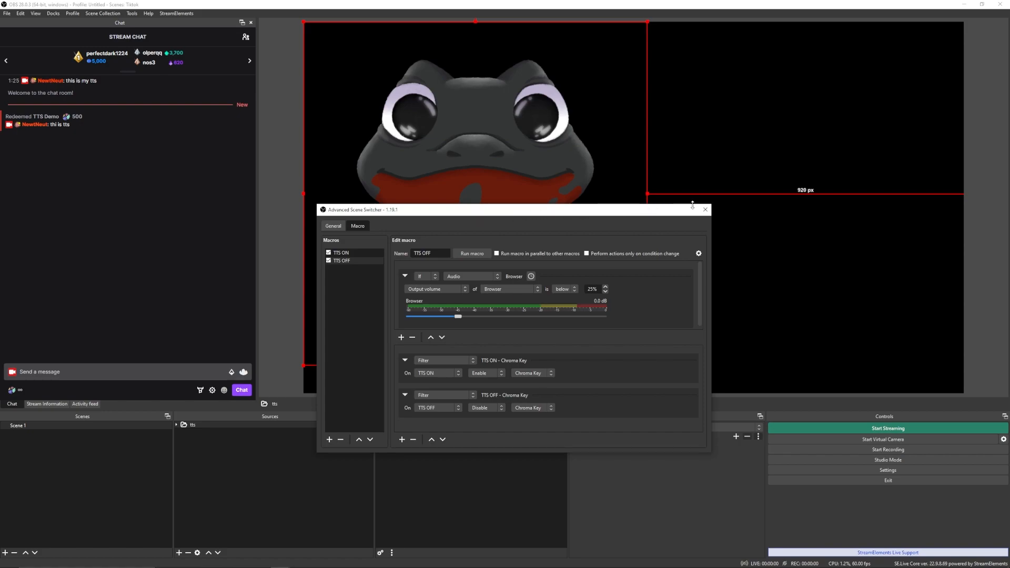
- Close the macro editor and redeem the TTS DEMO channel reward with message 'Hi this is tts'
click(704, 209)
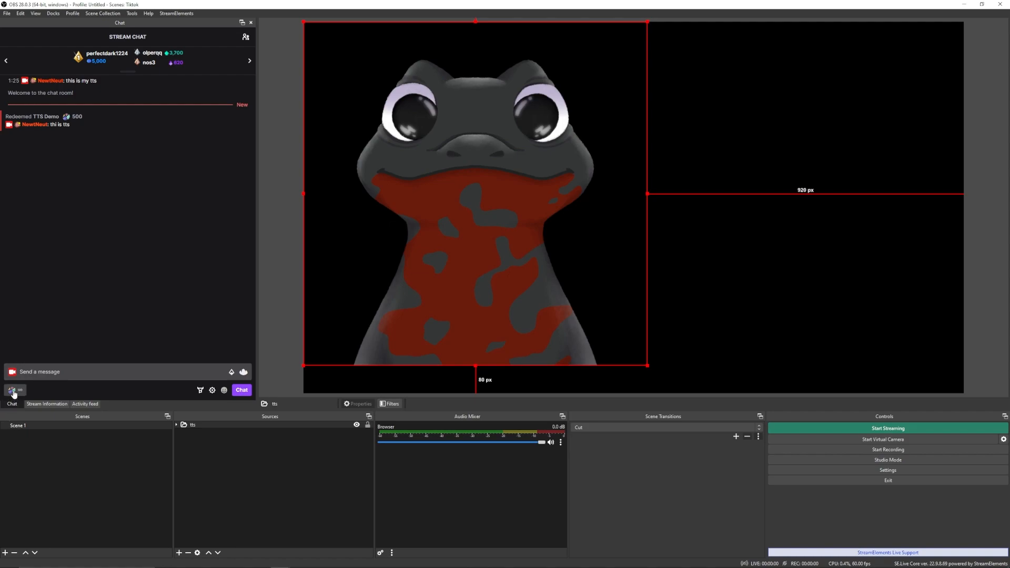
click(12, 389)
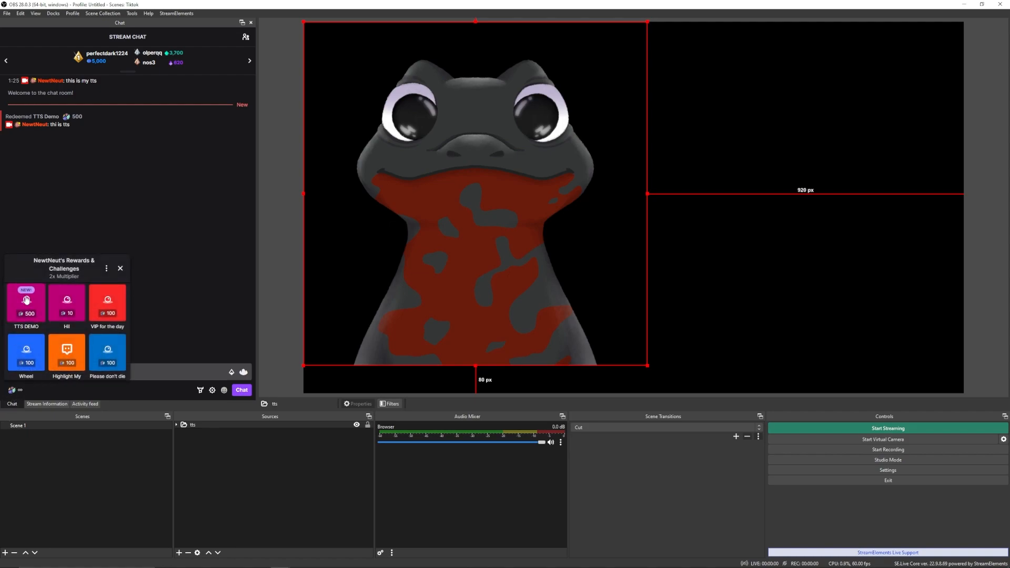
click(25, 303)
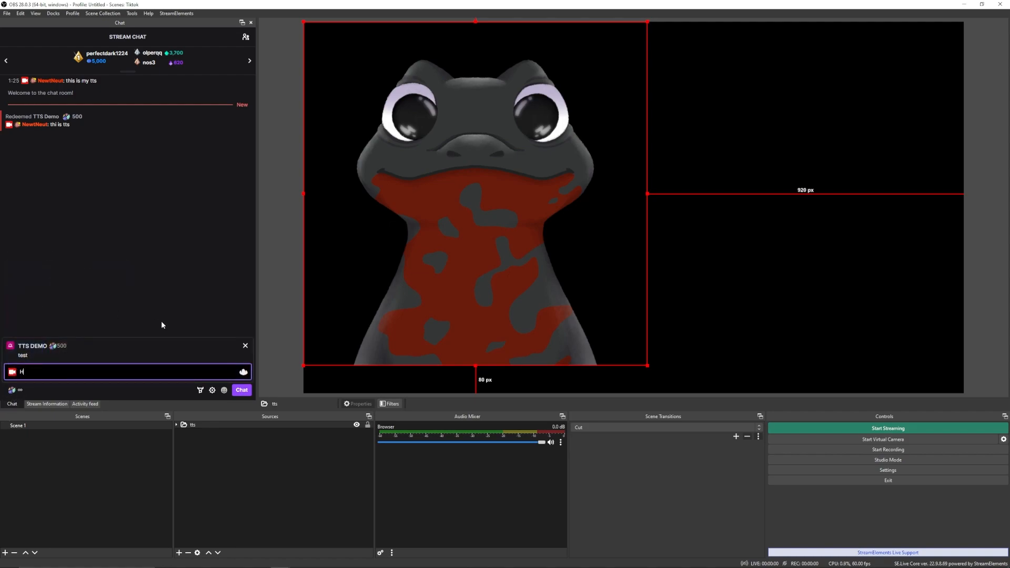
text(Hi thi)
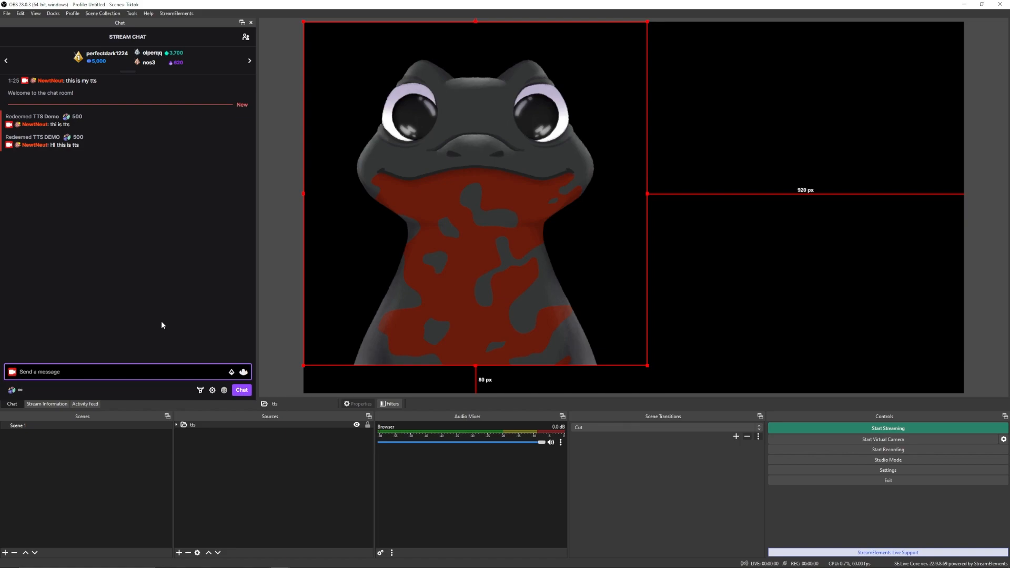
mouse_move(934, 398)
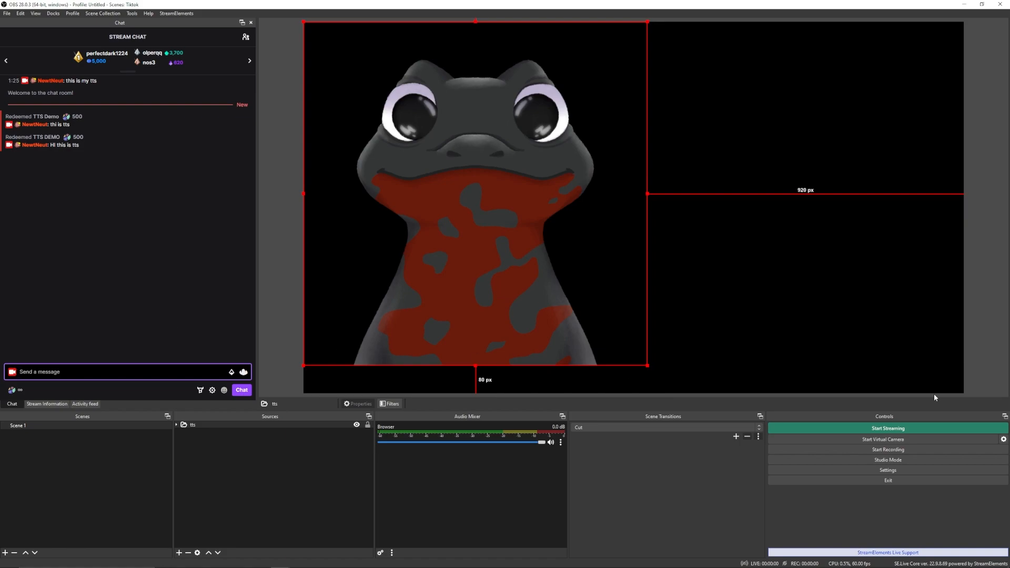
mouse_move(934, 398)
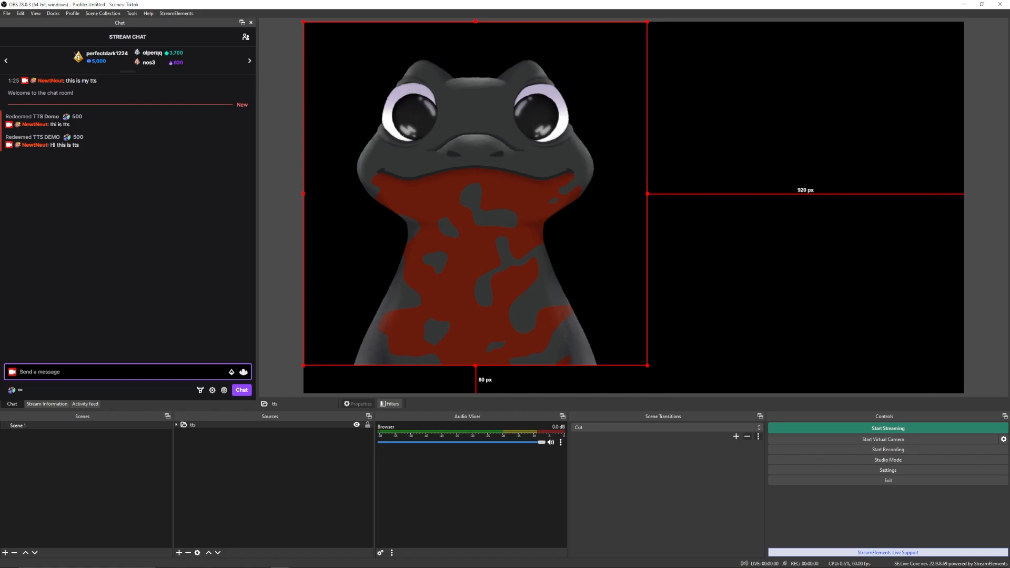